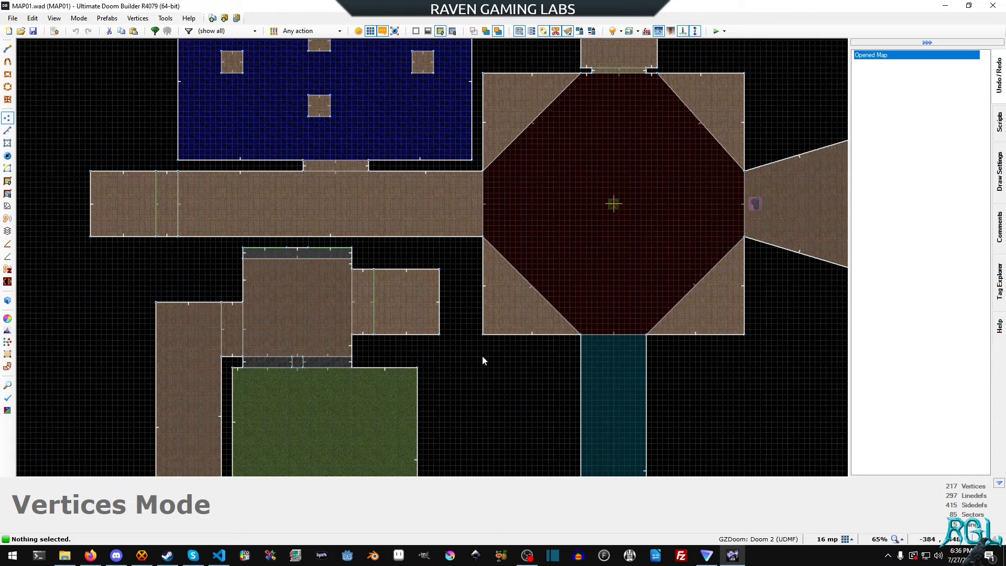
{"action": "mouse_move", "coordinate": [485, 365]}
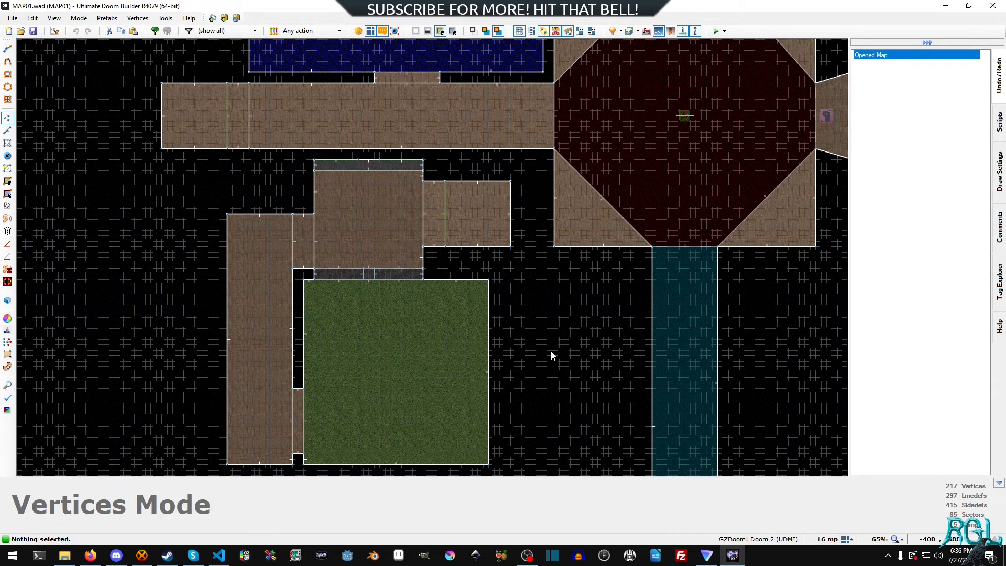
Switch the editor into Things mode to place things on MAP01
{"action": "left_click", "coordinate": [7, 155]}
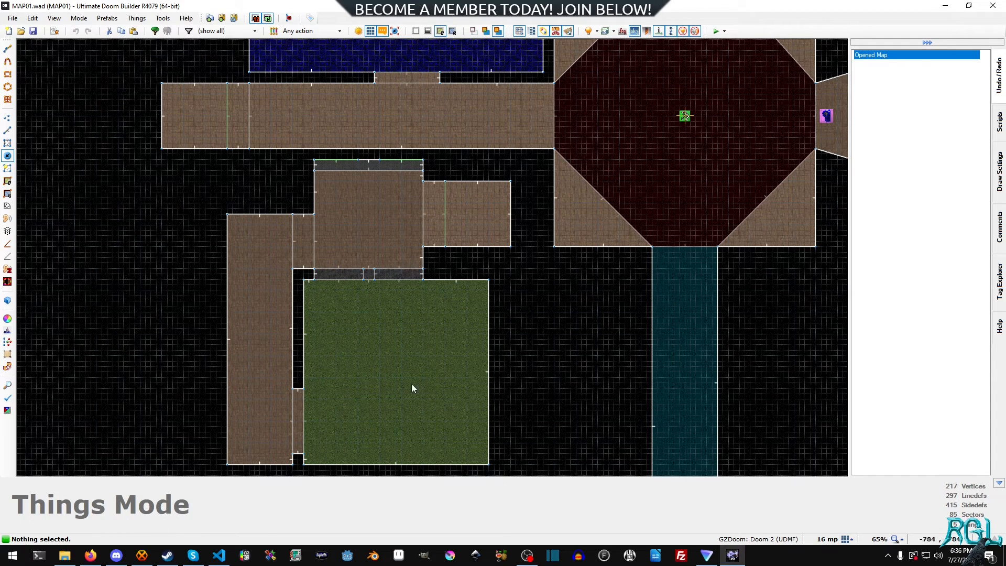
Insert a new thing in the green room and try Static Point Light and Additive Flicker Light types
{"action": "double_click", "coordinate": [396, 378]}
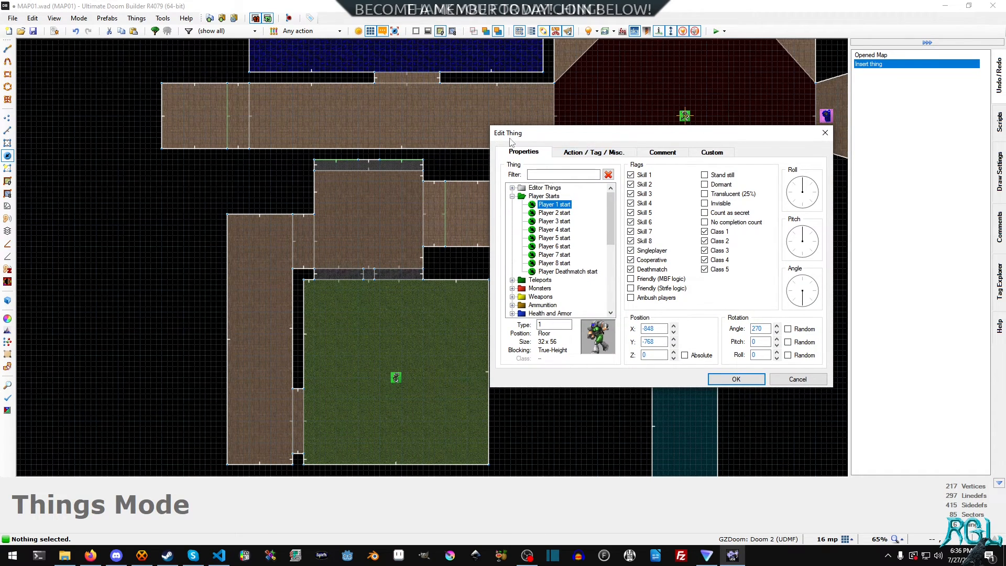
{"action": "scroll", "scroll_direction": "down", "scroll_amount": 3}
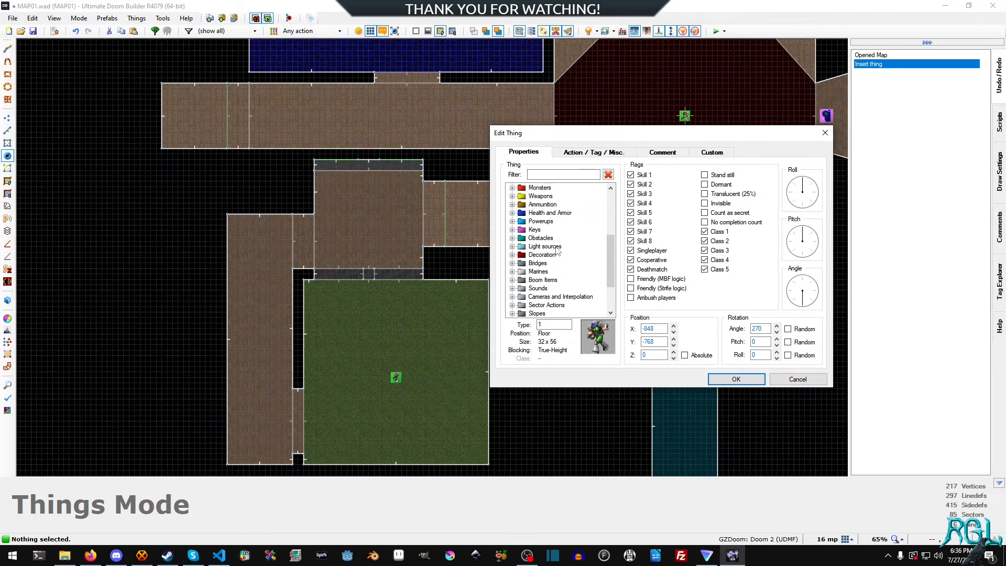
{"action": "scroll", "scroll_direction": "down", "scroll_amount": 3}
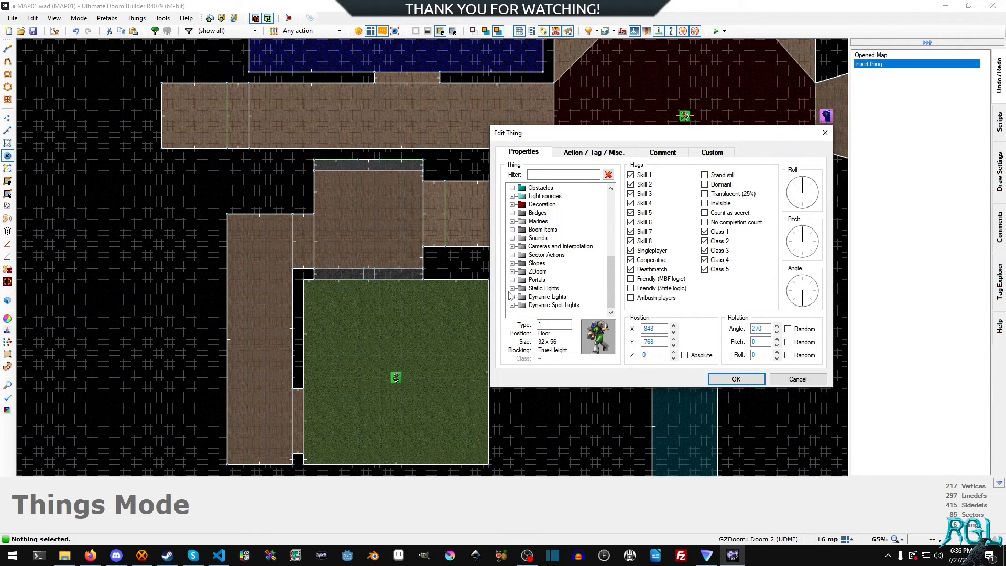
{"action": "left_click", "coordinate": [560, 270]}
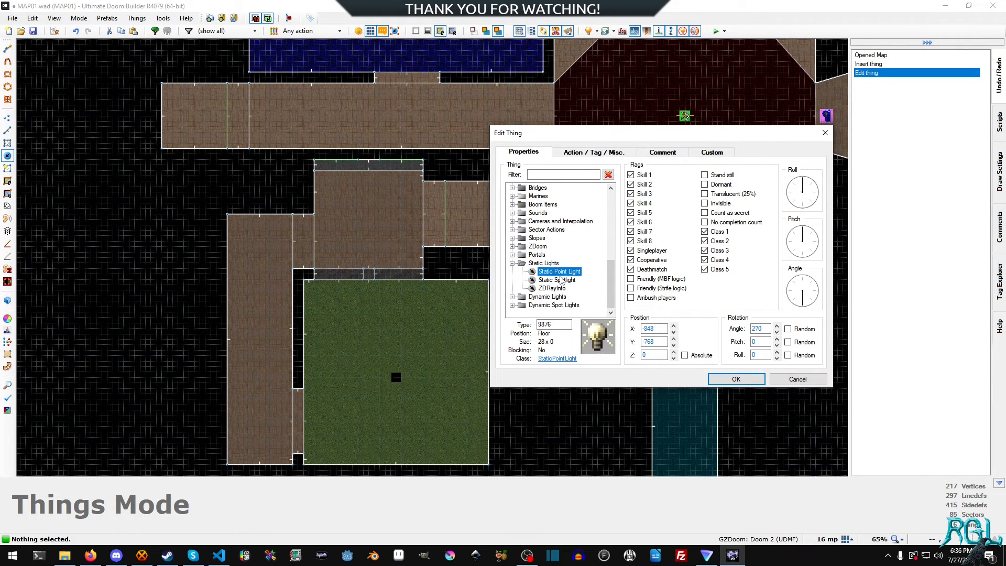
{"action": "left_click", "coordinate": [552, 287]}
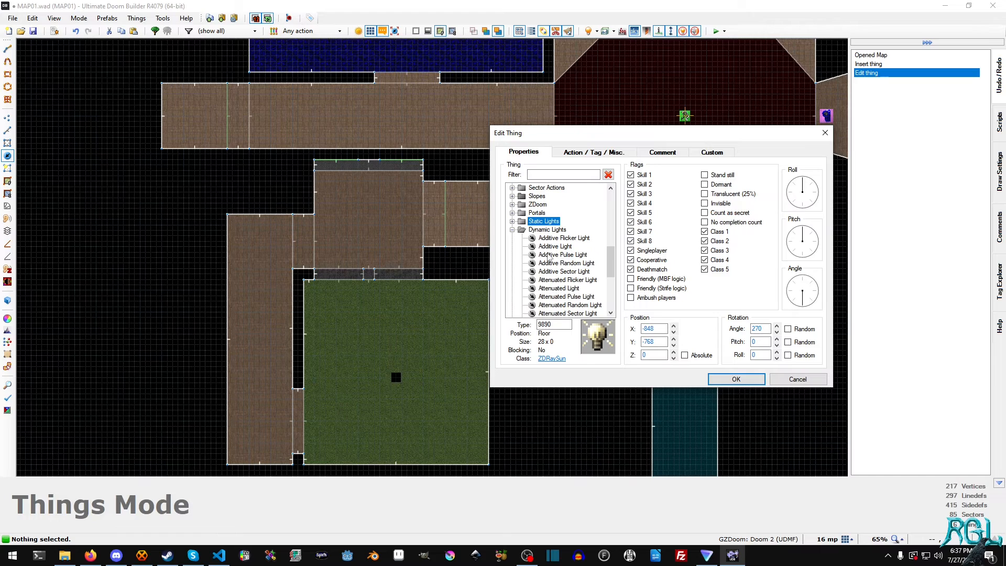
{"action": "scroll", "scroll_direction": "down", "scroll_amount": 3}
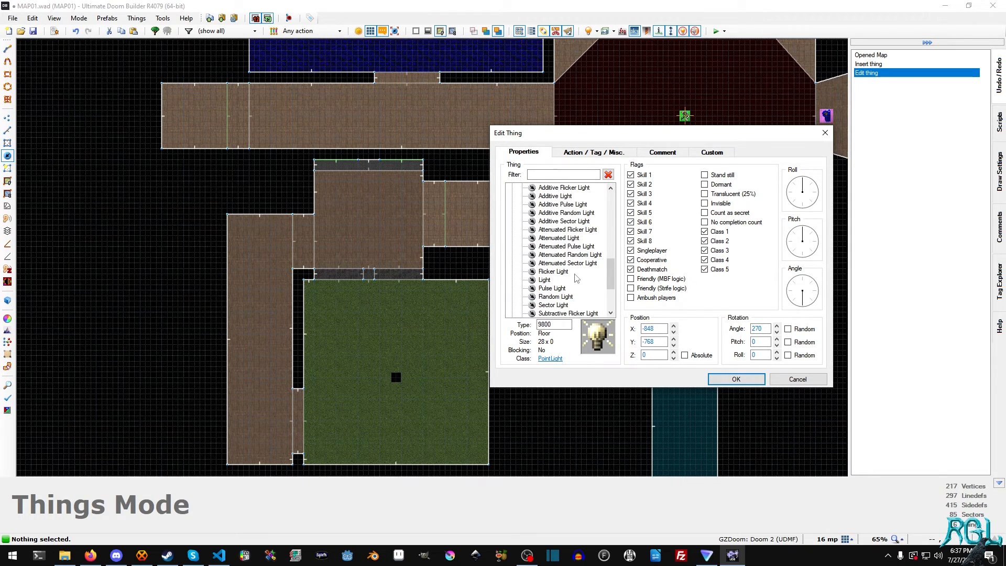
{"action": "left_click", "coordinate": [564, 211]}
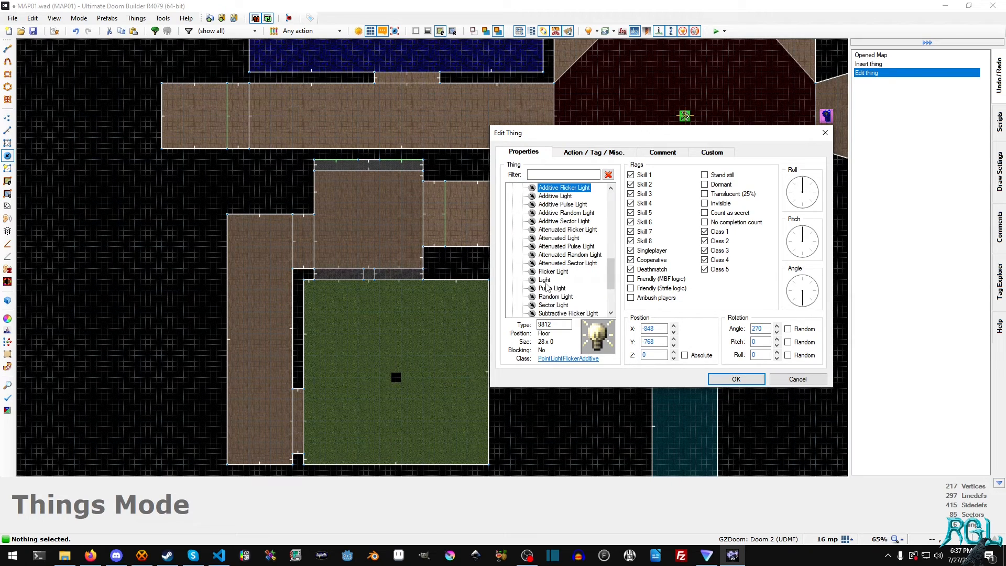
Settle on the plain dynamic Light type (9800) and confirm the new thing
{"action": "left_click", "coordinate": [544, 279]}
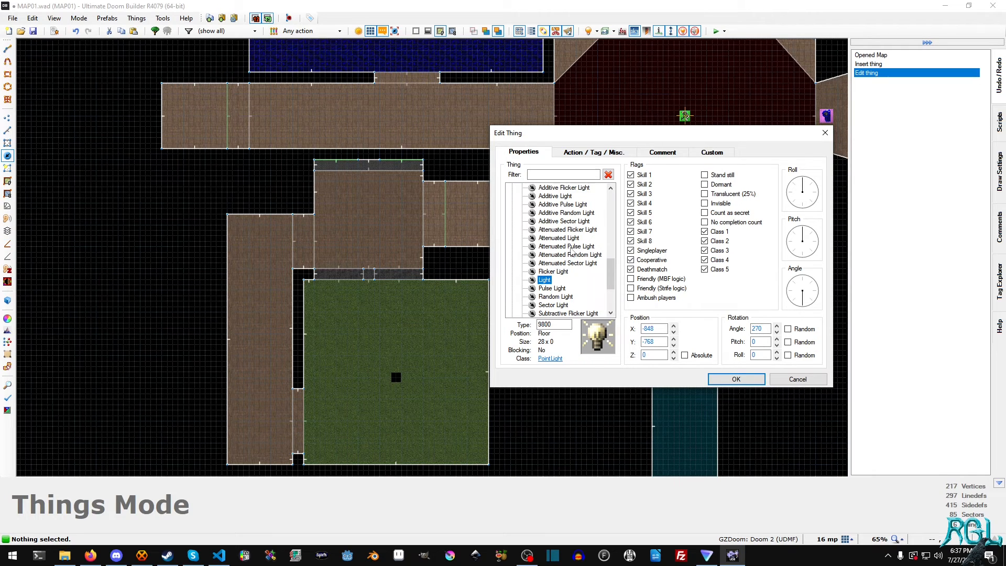
{"action": "left_click", "coordinate": [595, 151]}
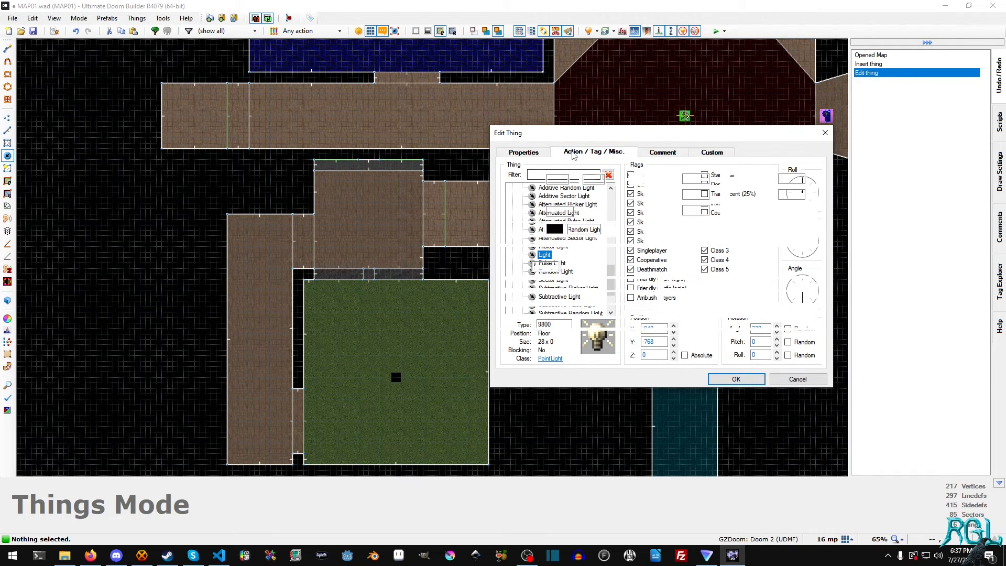
{"action": "left_click", "coordinate": [524, 152]}
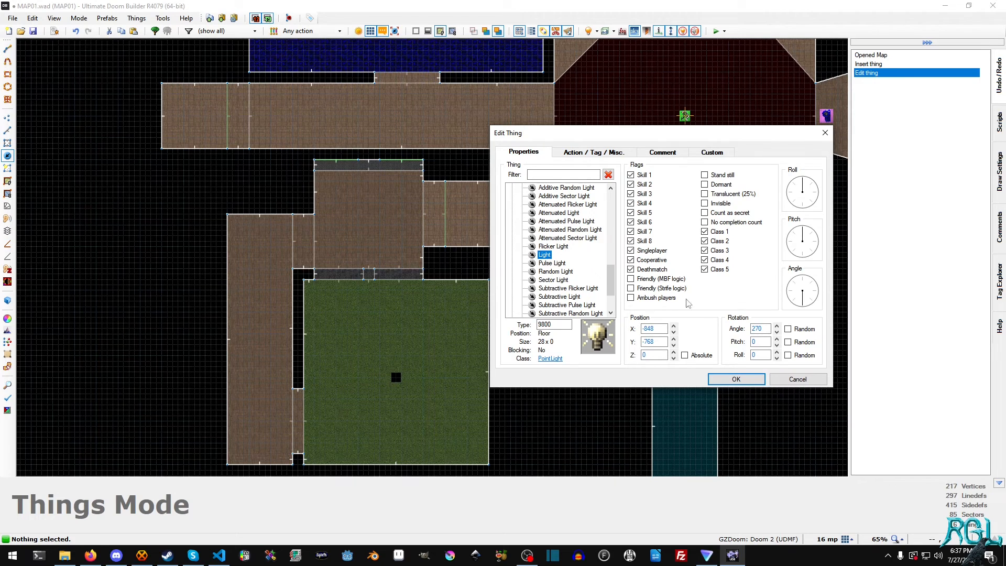
{"action": "left_click", "coordinate": [736, 379]}
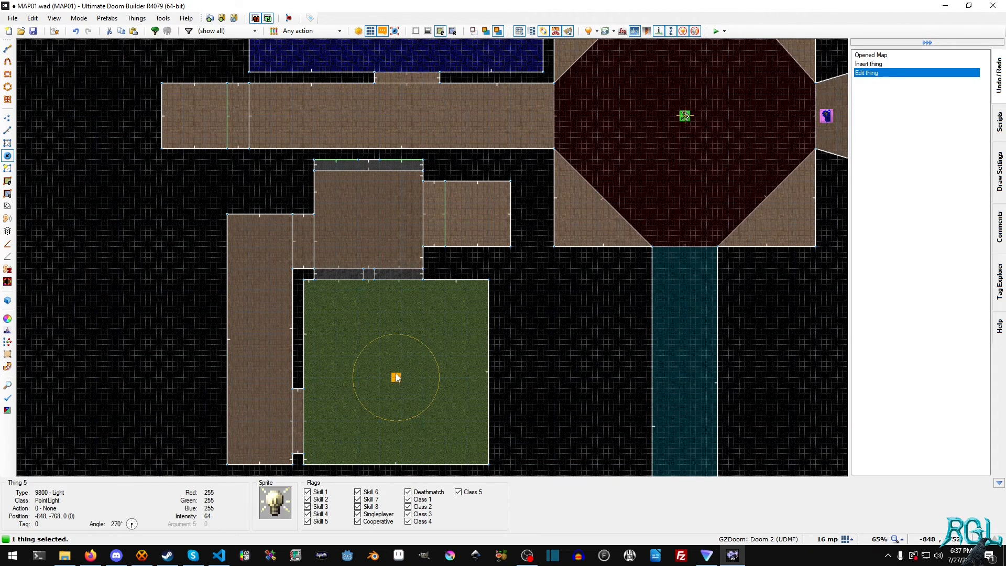
Preview the light in 3D, then set the map view to show animated dynamic lights
{"action": "double_click", "coordinate": [396, 377]}
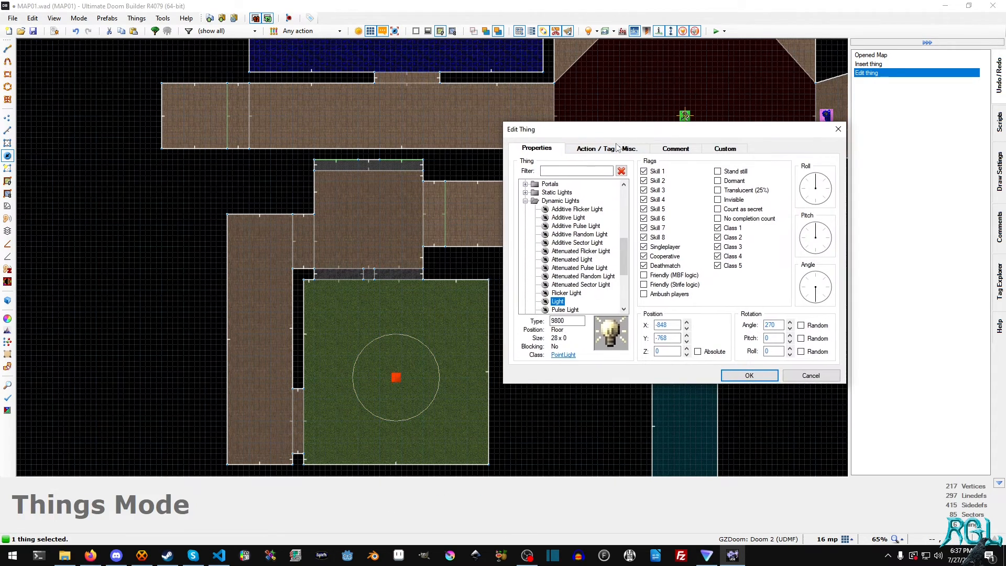
{"action": "left_click", "coordinate": [750, 375]}
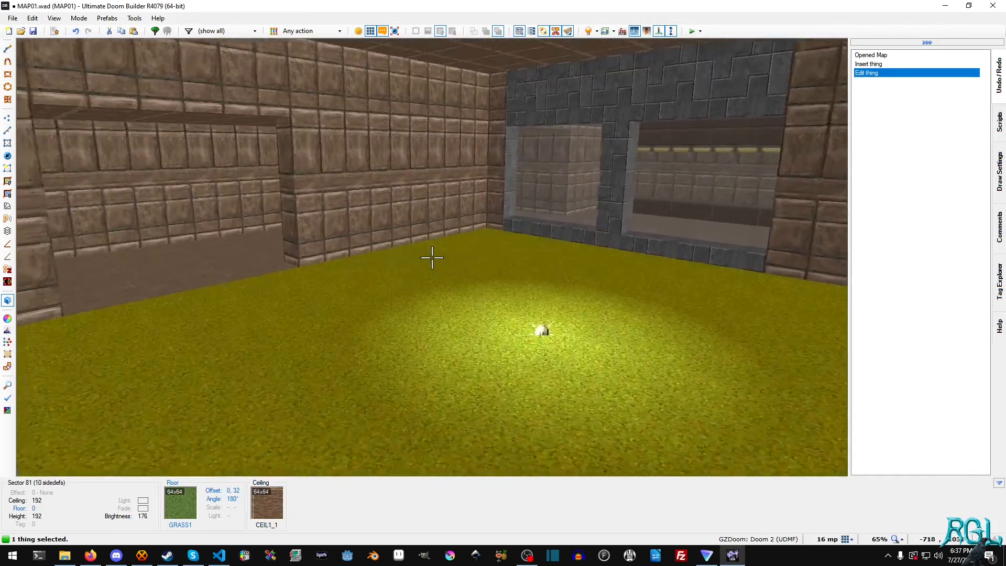
{"action": "key", "text": "h"}
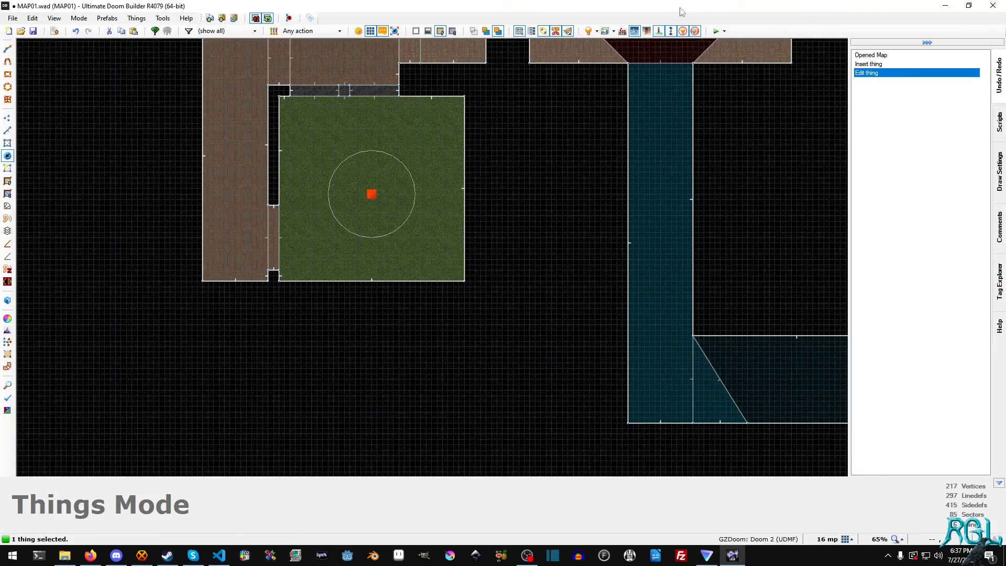
{"action": "mouse_move", "coordinate": [588, 30]}
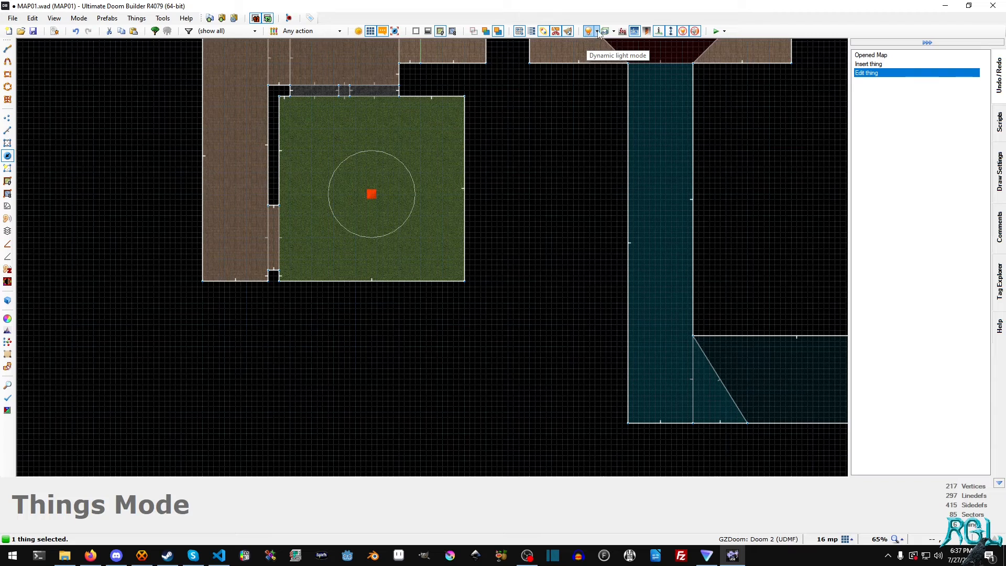
{"action": "left_click", "coordinate": [598, 30]}
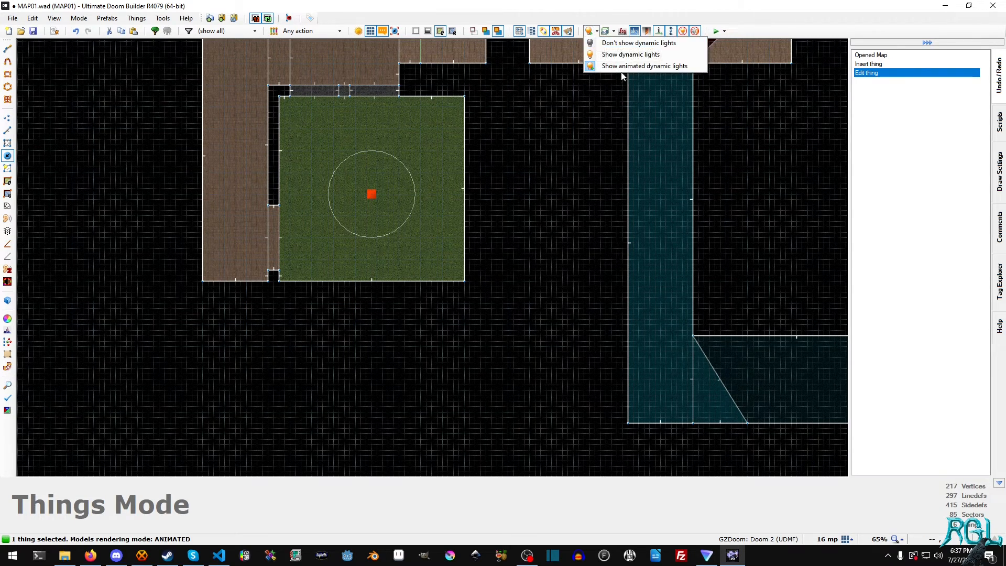
{"action": "mouse_move", "coordinate": [596, 30]}
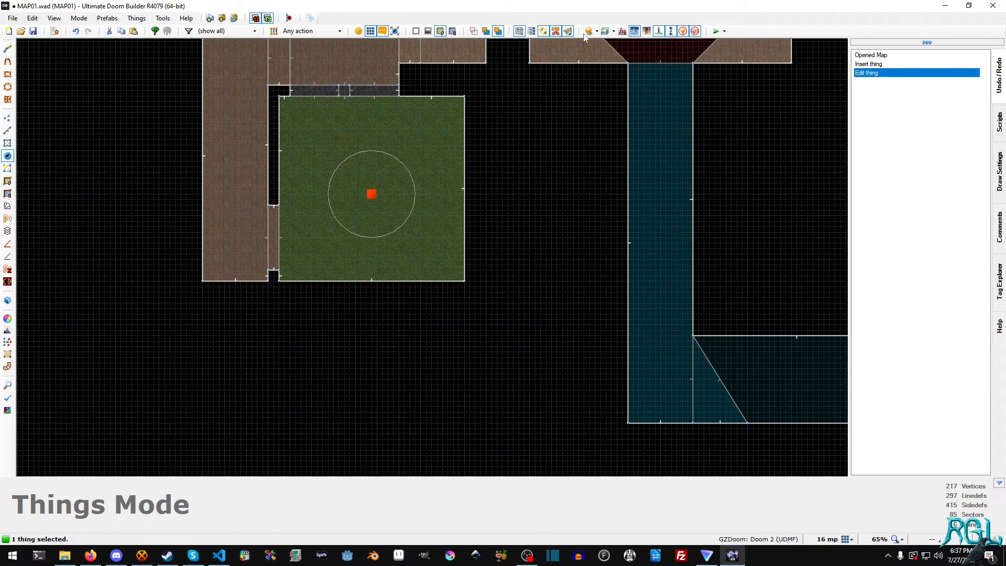
{"action": "left_click", "coordinate": [597, 30]}
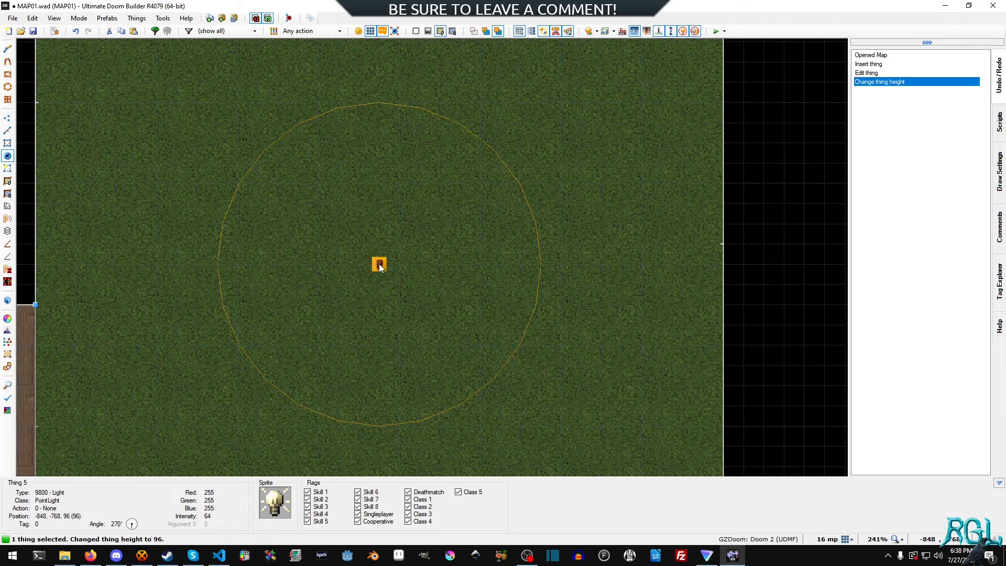
Drag the point light to a slightly different spot inside the grass room
{"action": "left_click_drag", "start_coordinate": [379, 264], "coordinate": [379, 203]}
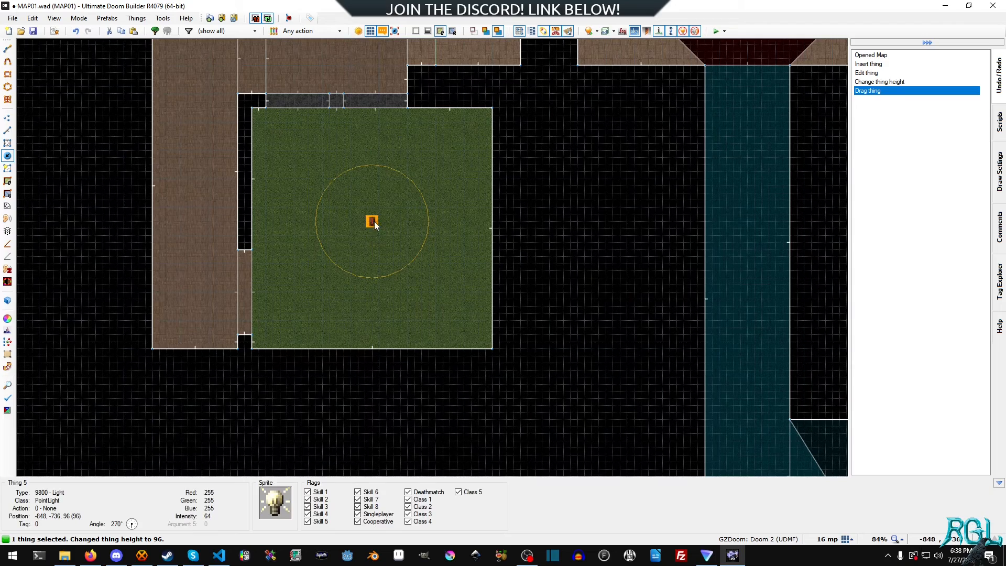
{"action": "left_click_drag", "start_coordinate": [373, 222], "coordinate": [365, 235]}
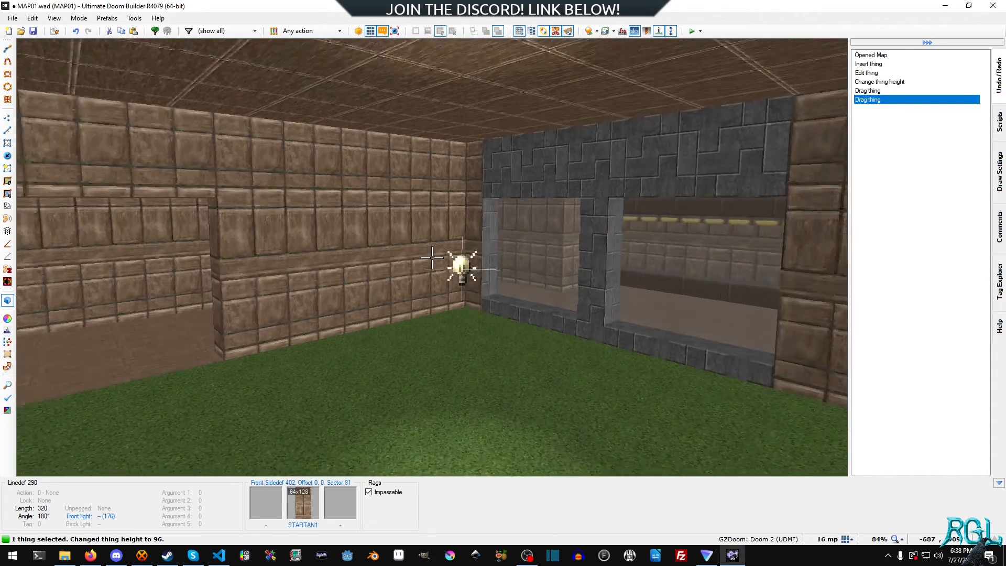
Set the light's intensity to 512 and bring up its colour chooser
{"action": "double_click", "coordinate": [461, 270]}
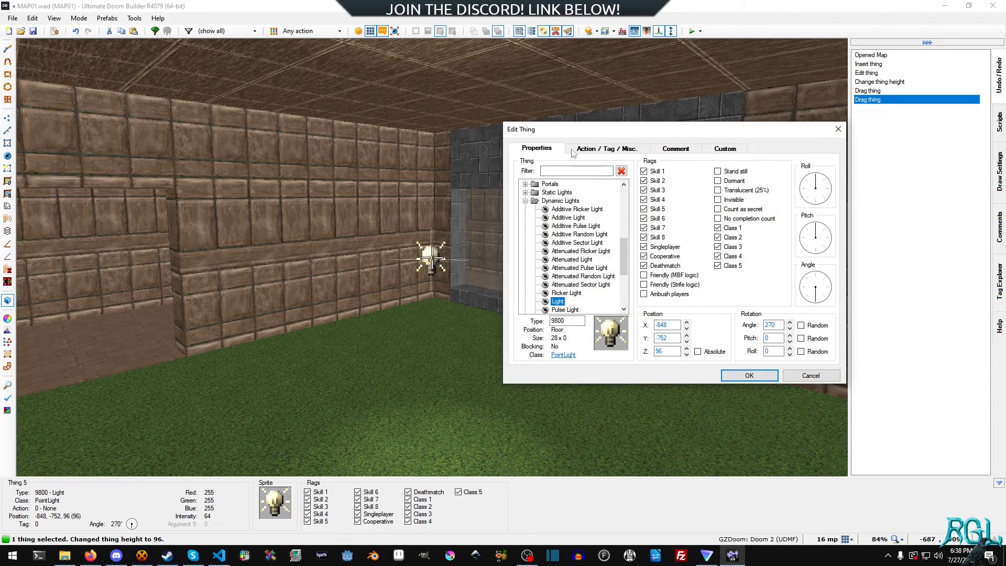
{"action": "left_click", "coordinate": [607, 149]}
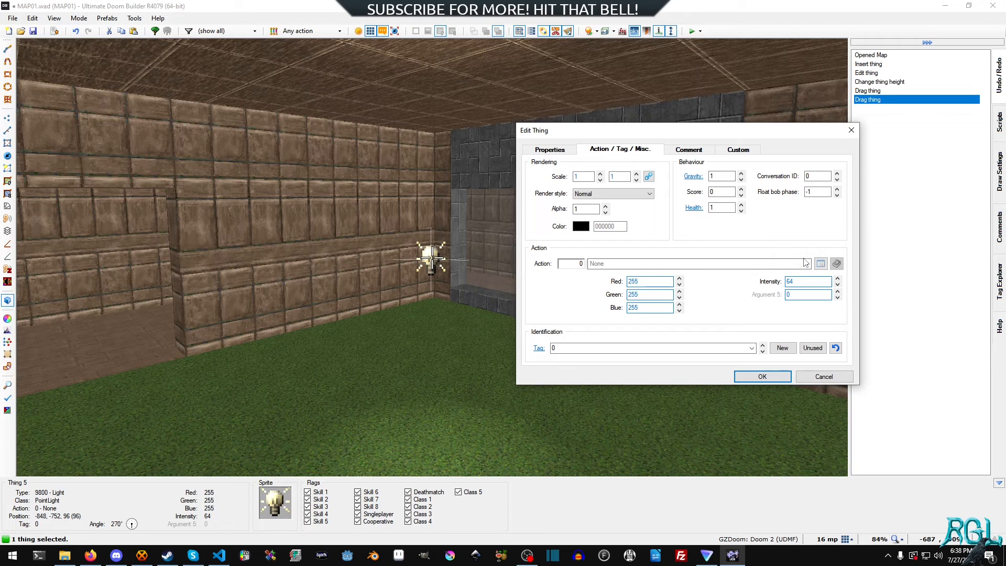
{"action": "left_click", "coordinate": [806, 263]}
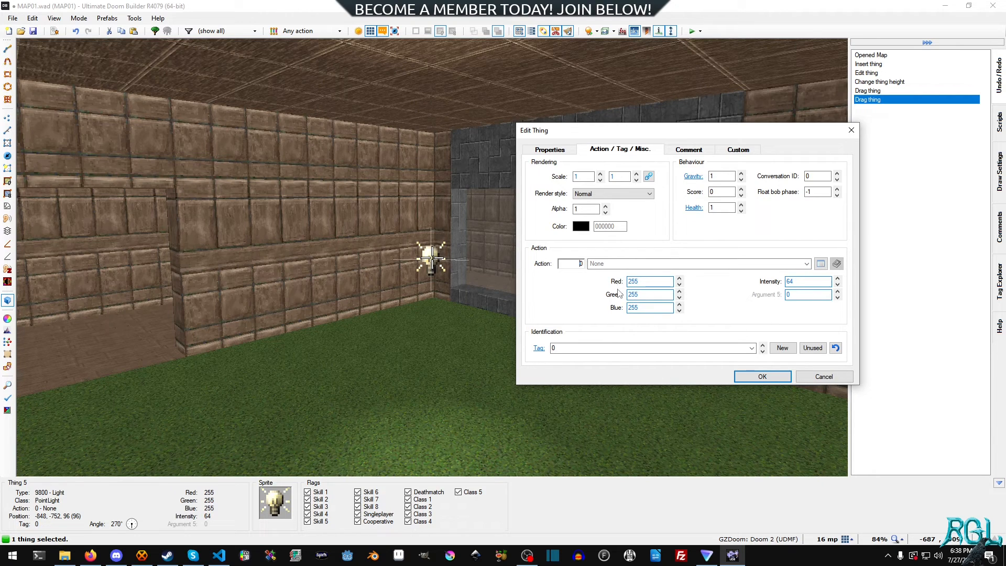
{"action": "mouse_move", "coordinate": [767, 285]}
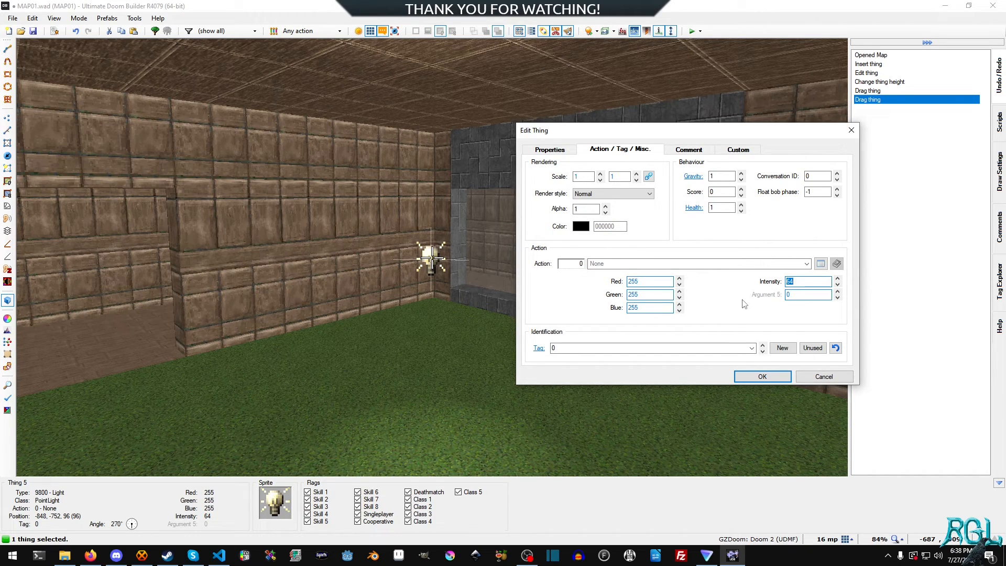
{"action": "type", "text": "512"}
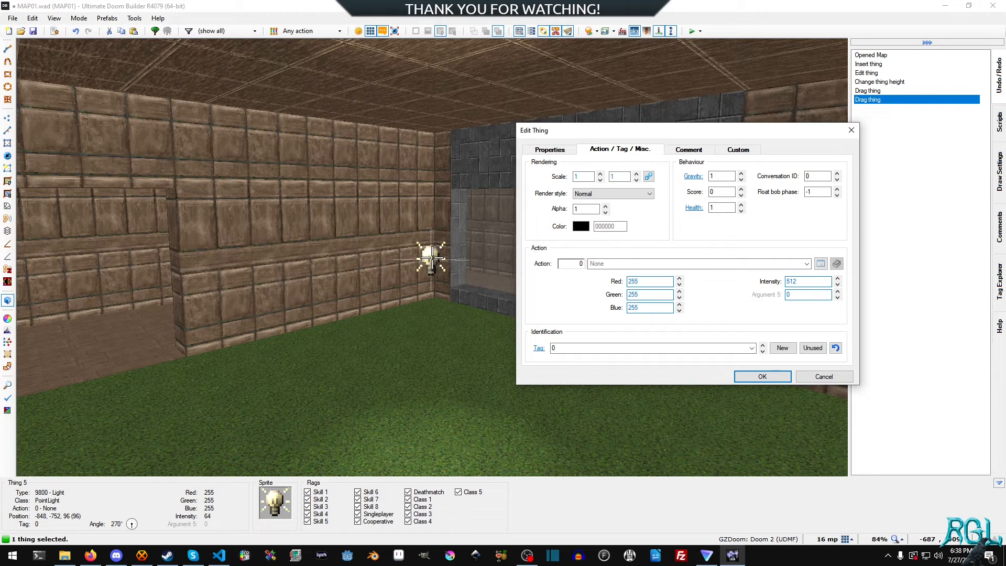
{"action": "left_click", "coordinate": [580, 227]}
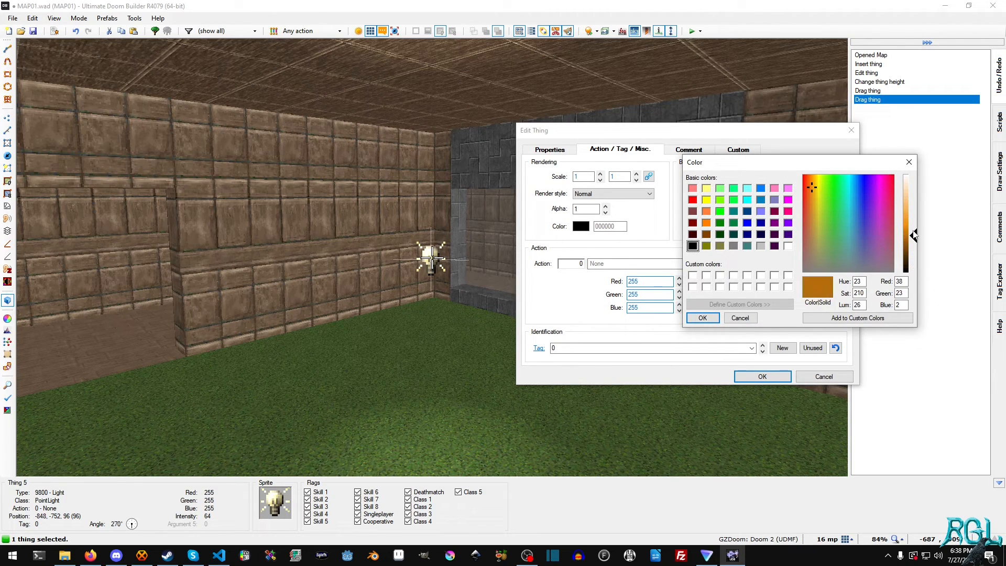
Pick a brightened orange colour for the light, apply it and launch a test play
{"action": "left_click", "coordinate": [824, 204]}
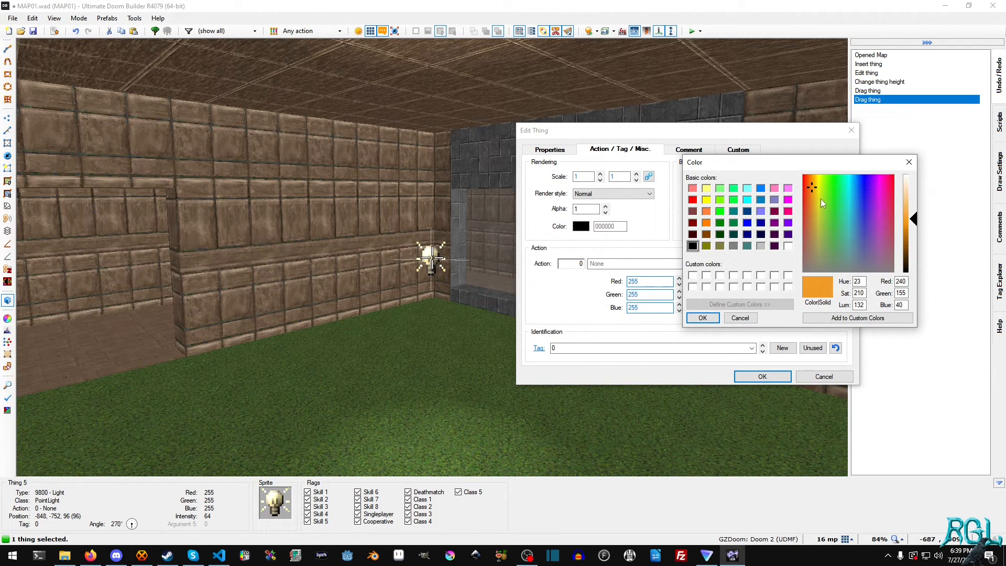
{"action": "left_click", "coordinate": [853, 214]}
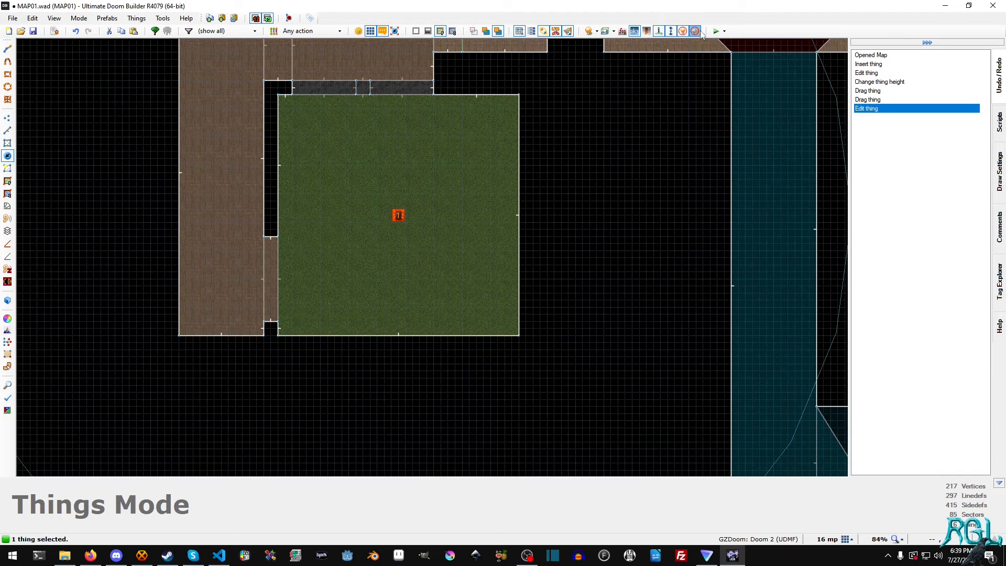
{"action": "left_click", "coordinate": [718, 30]}
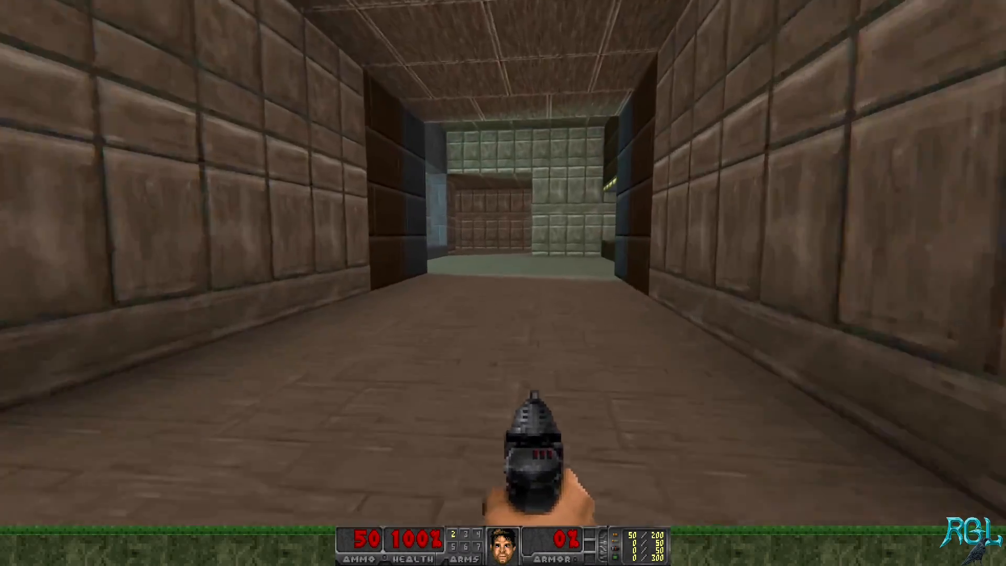
Walk down the corridor into the grass room and bring up the main menu
{"action": "key", "text": "W"}
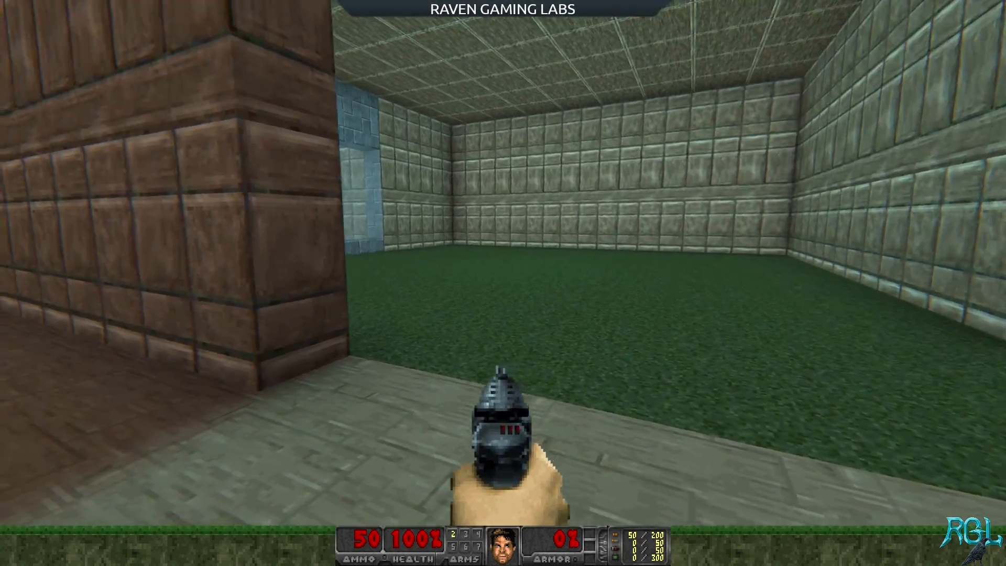
{"action": "key", "text": "Escape"}
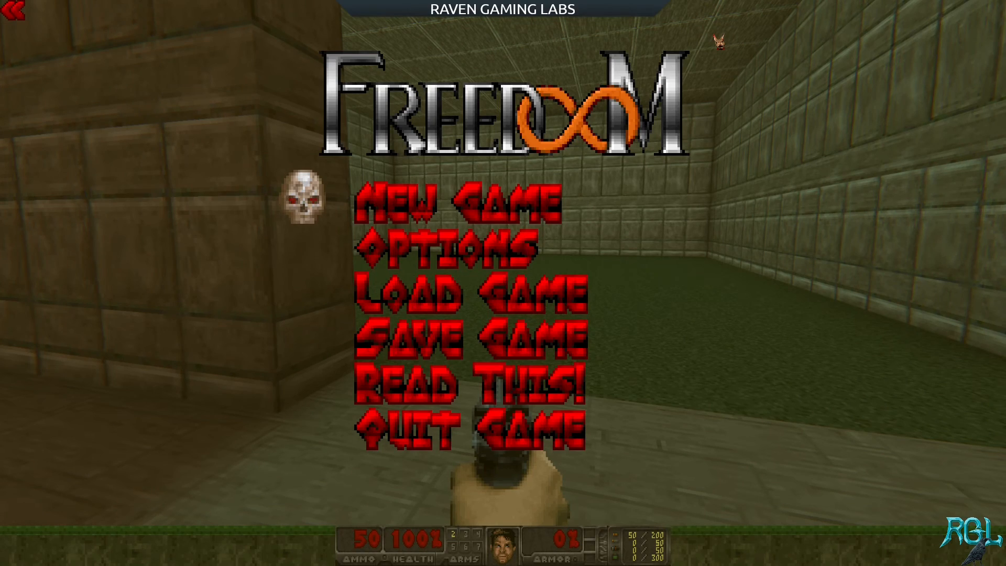
Enable hardware lights and light shadowmaps with Nearest filter, then return to play
{"action": "left_click", "coordinate": [447, 255]}
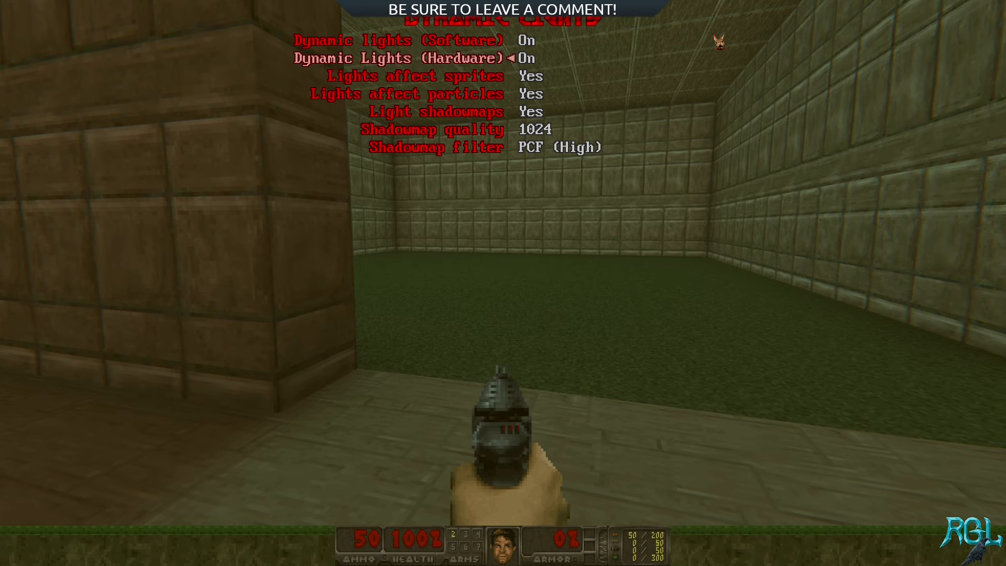
{"action": "key", "text": "down"}
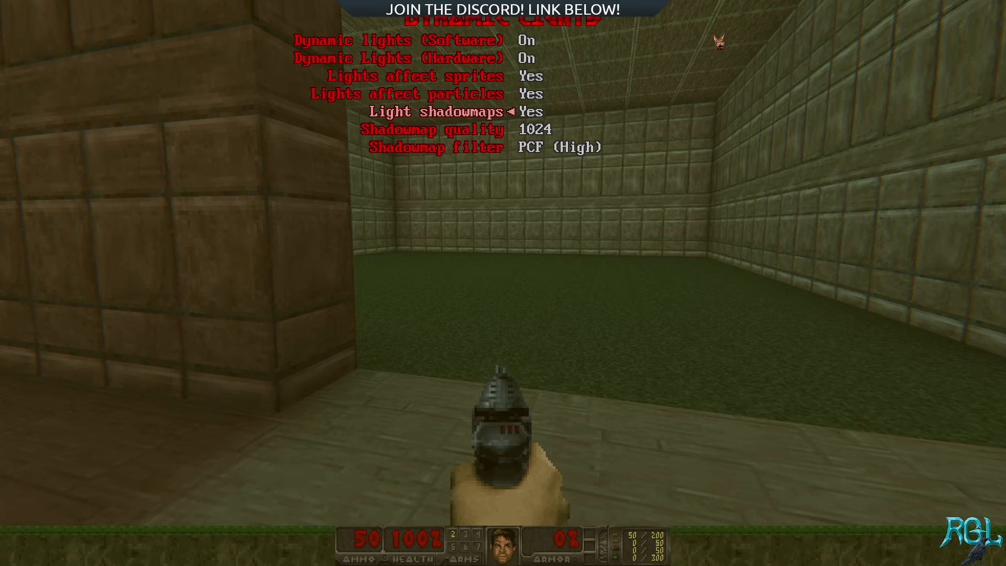
{"action": "key", "text": "Down"}
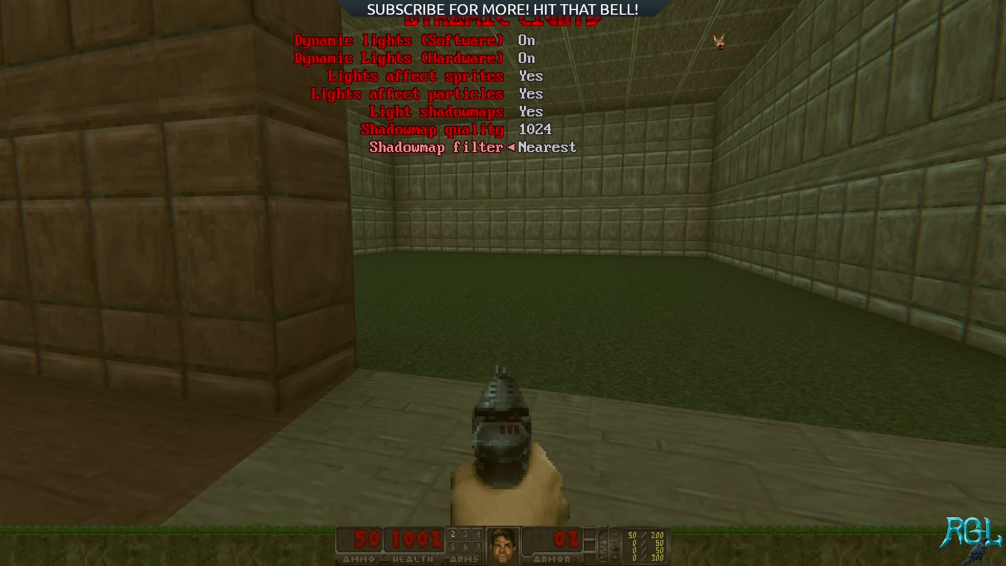
{"action": "key", "text": "Escape"}
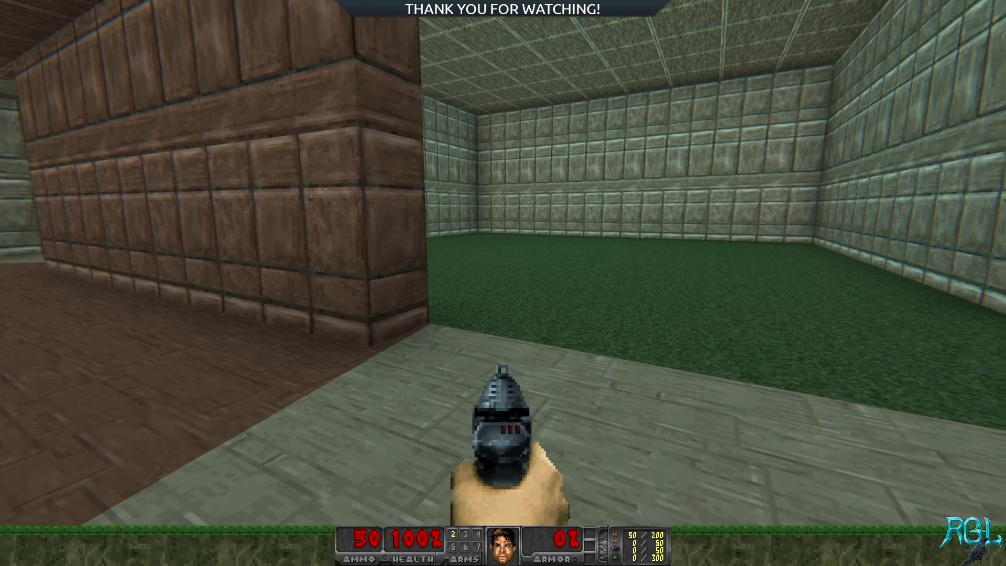
{"action": "key", "text": "Escape"}
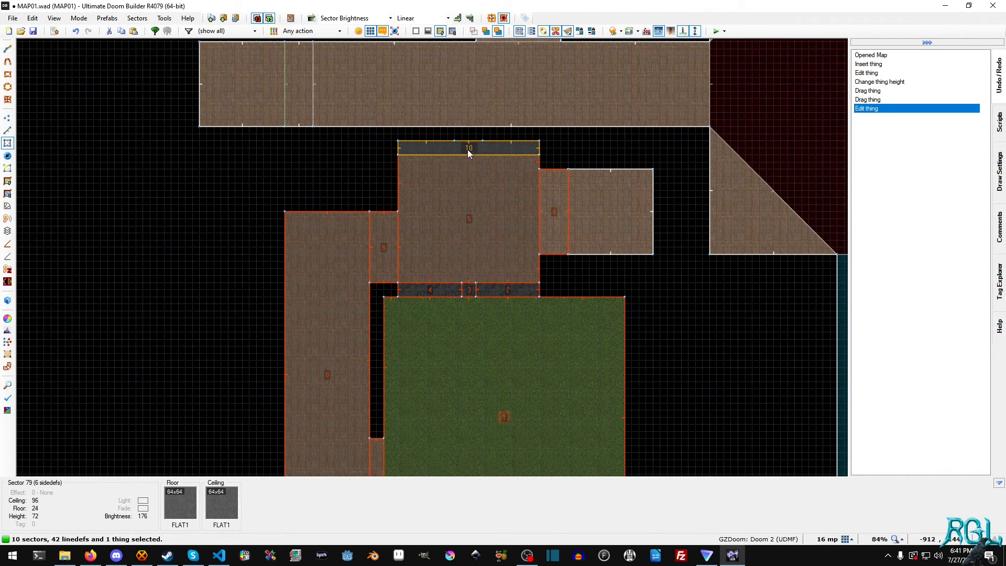
Open the Edit Sectors dialog for the ten selected sectors around the grass room
{"action": "double_click", "coordinate": [469, 152]}
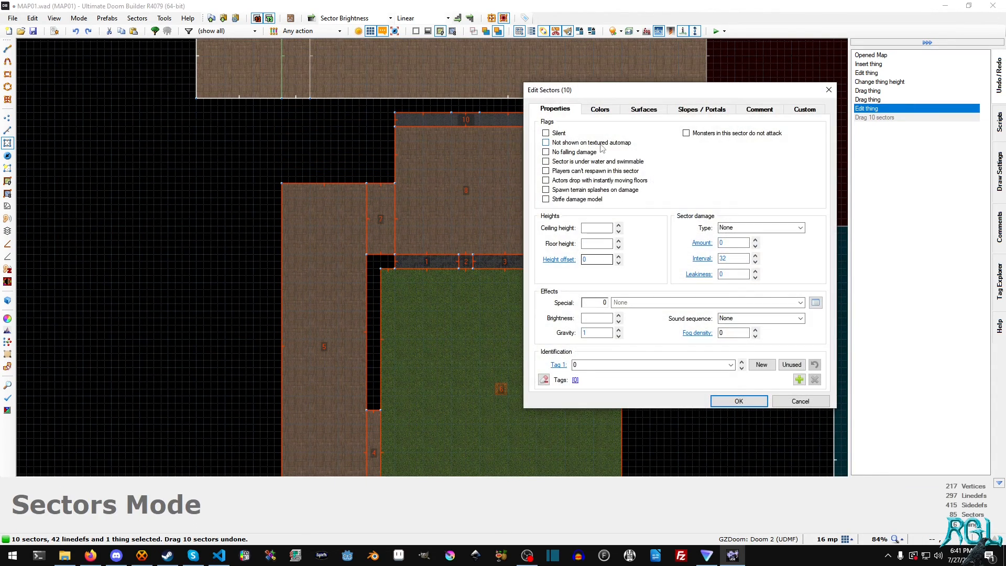
Enter a low brightness value for the ten sectors and confirm, darkening the area
{"action": "left_click", "coordinate": [597, 319]}
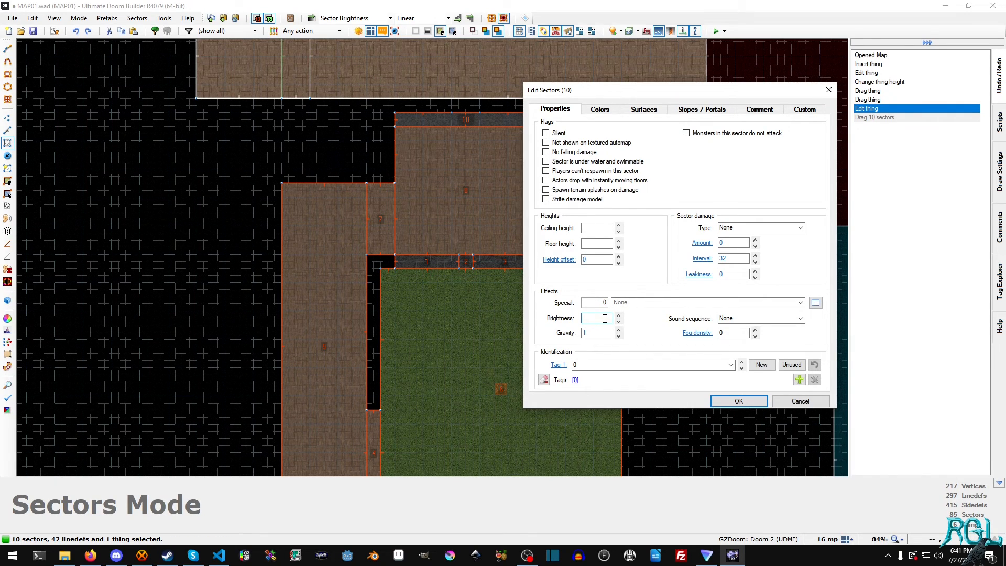
{"action": "type", "text": "32"}
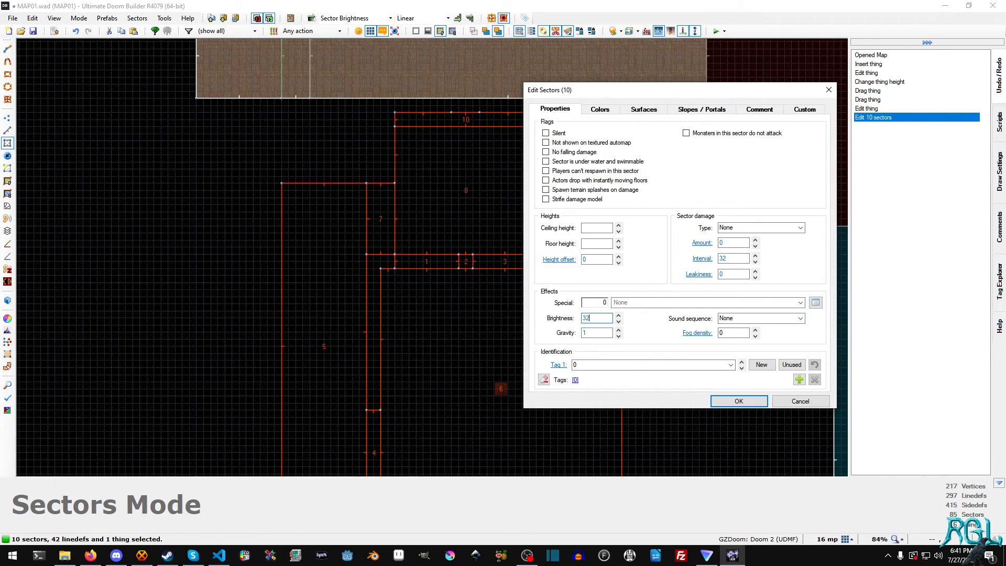
{"action": "type", "text": "6"}
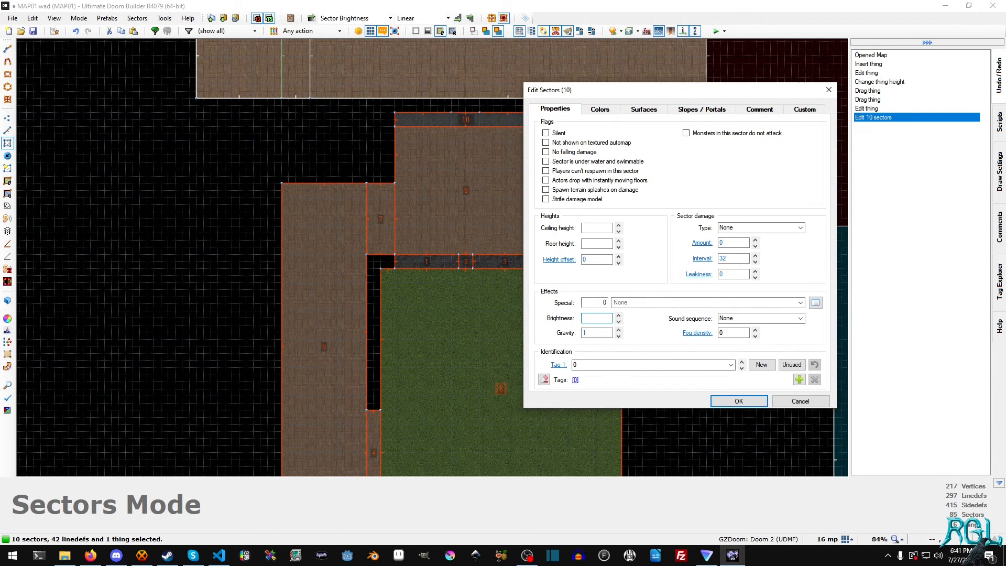
{"action": "left_click", "coordinate": [597, 319]}
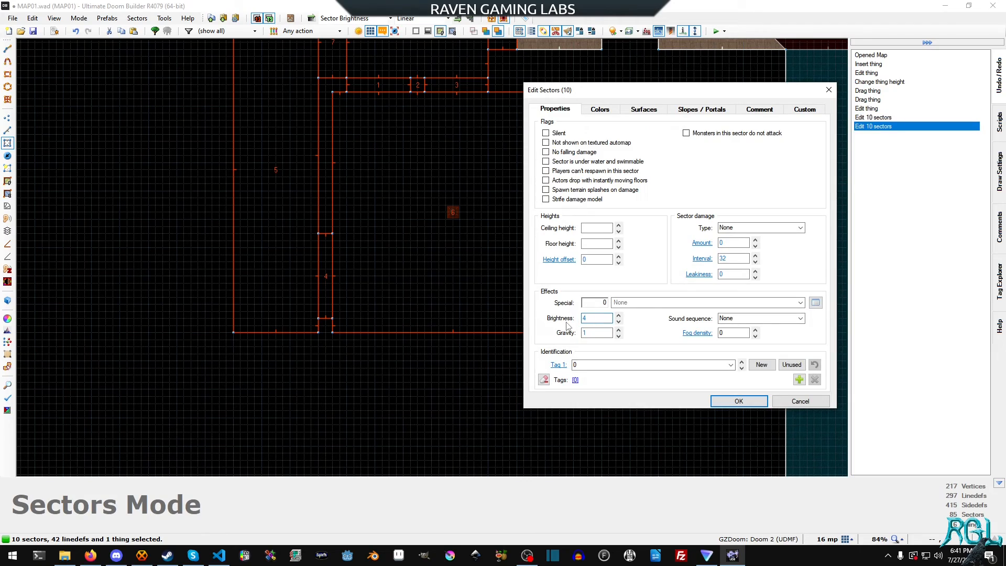
{"action": "left_click", "coordinate": [739, 400]}
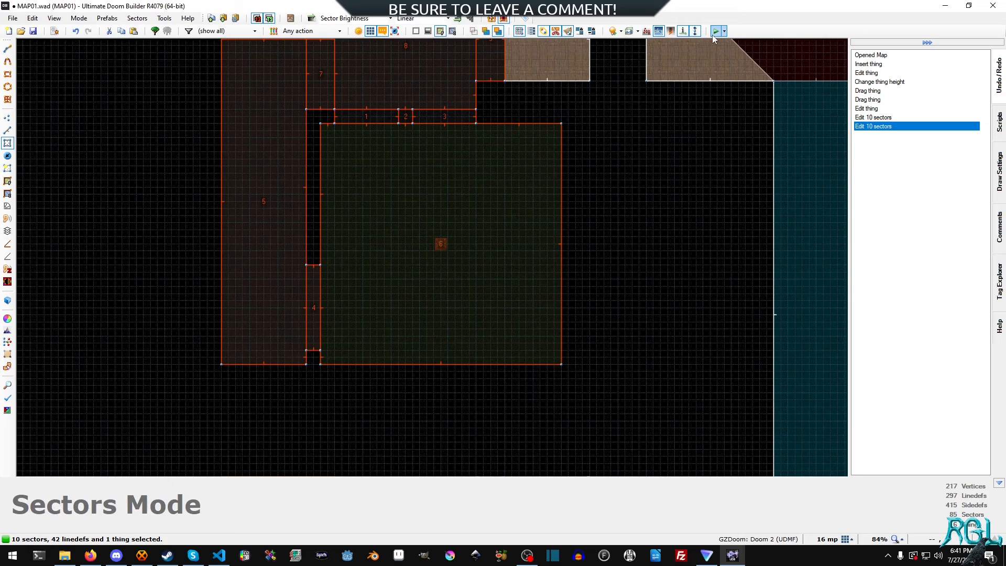
Test-run MAP01 in GZDoom, walking from the start through the grass room and peering into the dark neighbour
{"action": "left_click", "coordinate": [714, 29]}
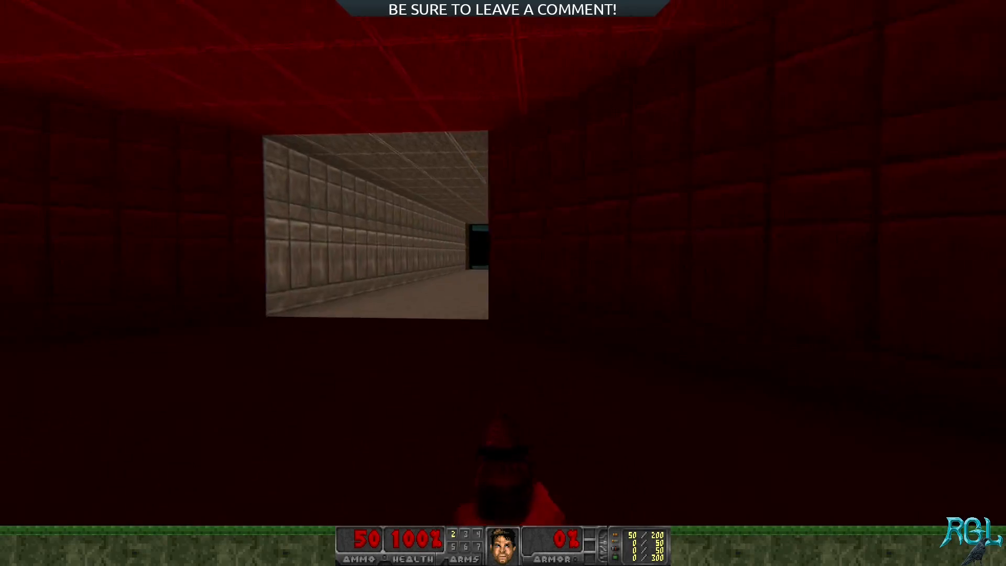
{"action": "key", "text": "W"}
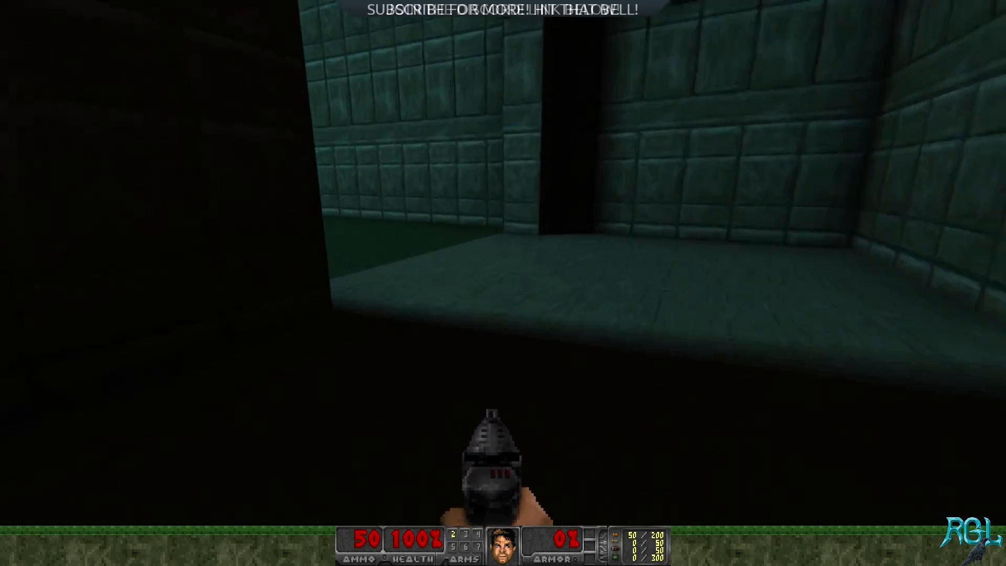
{"action": "key", "text": "W"}
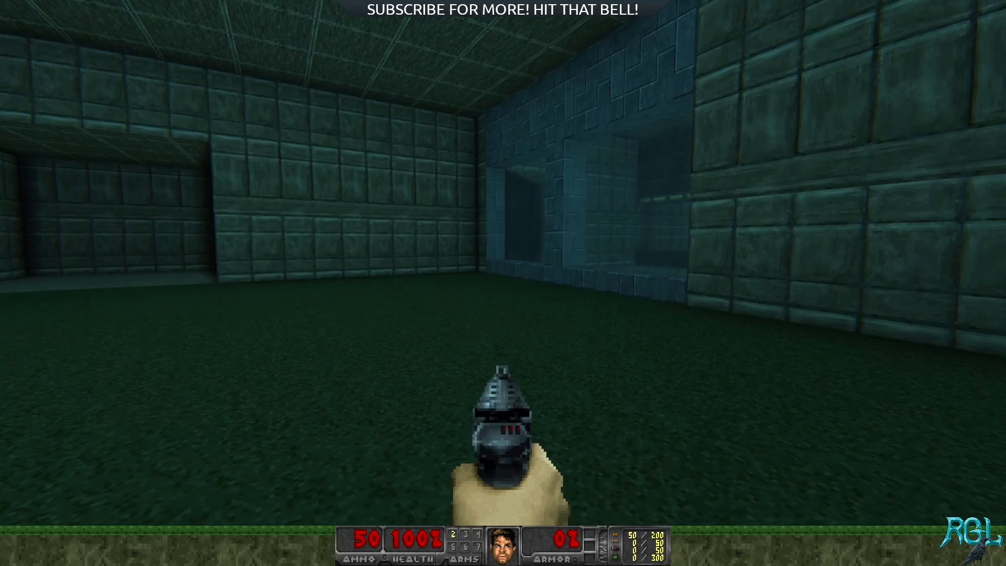
{"action": "key", "text": "W"}
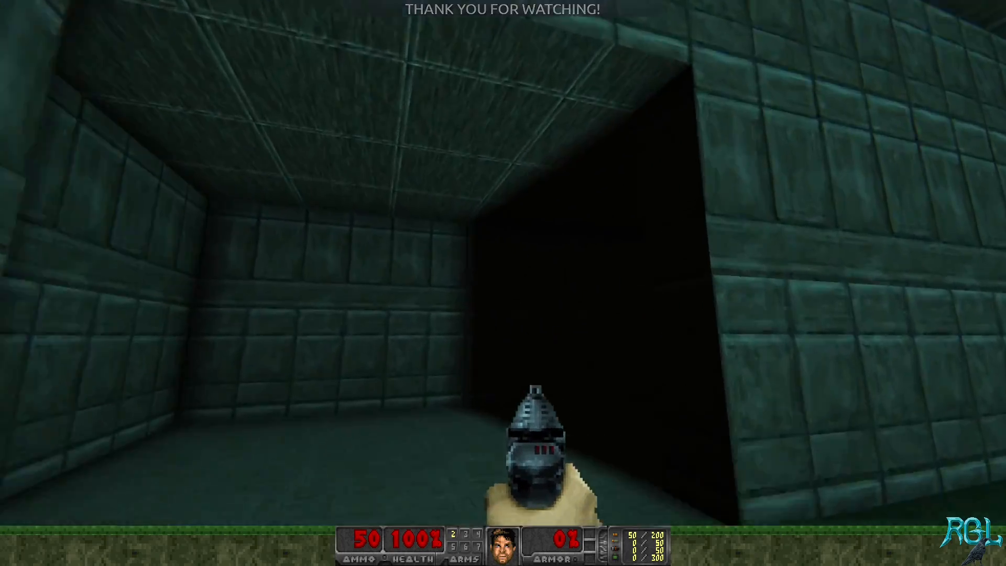
{"action": "key", "text": "w"}
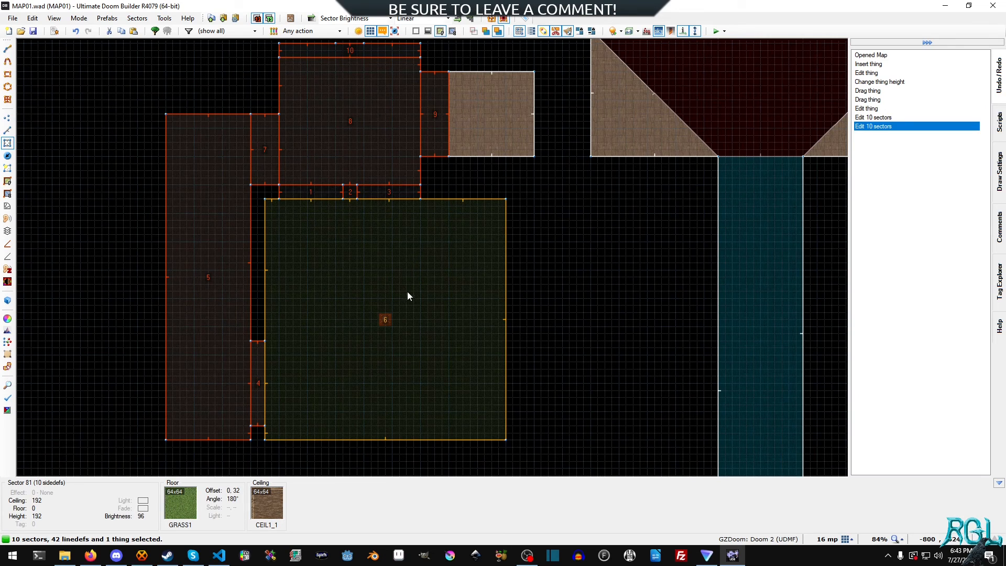
Change the grass room's light thing to the Dynamic Lights Flicker Light type
{"action": "left_click", "coordinate": [6, 156]}
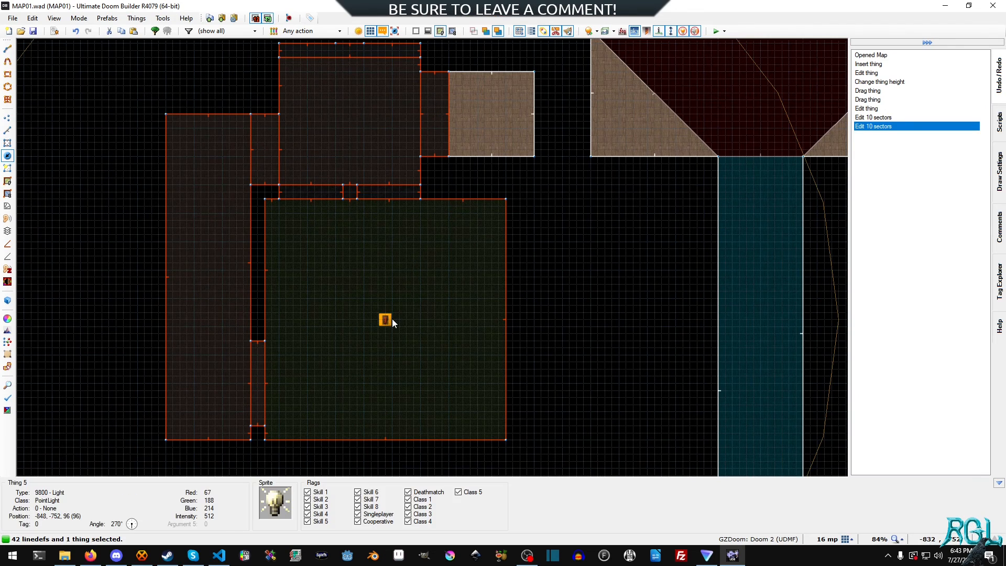
{"action": "double_click", "coordinate": [385, 320]}
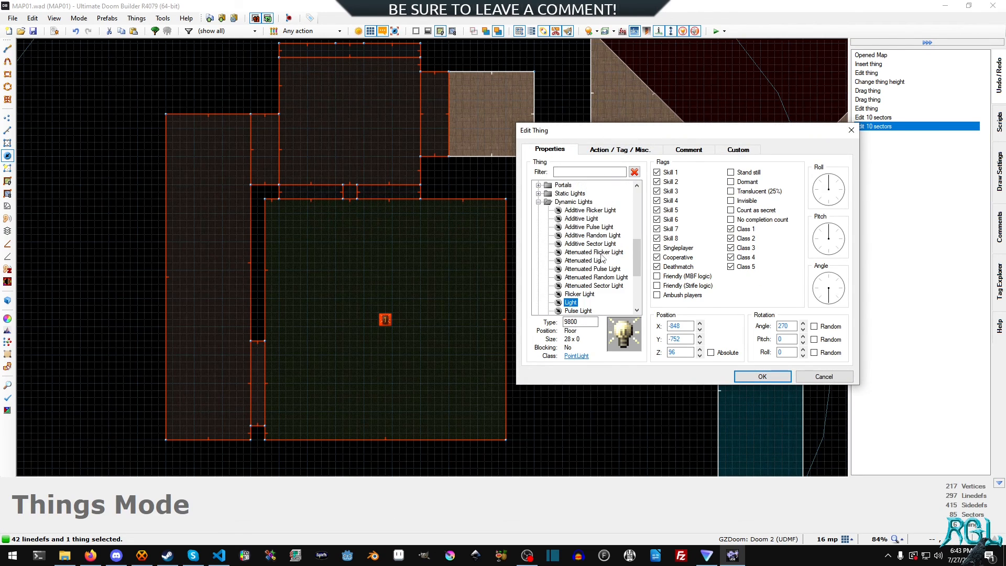
{"action": "left_click", "coordinate": [580, 268]}
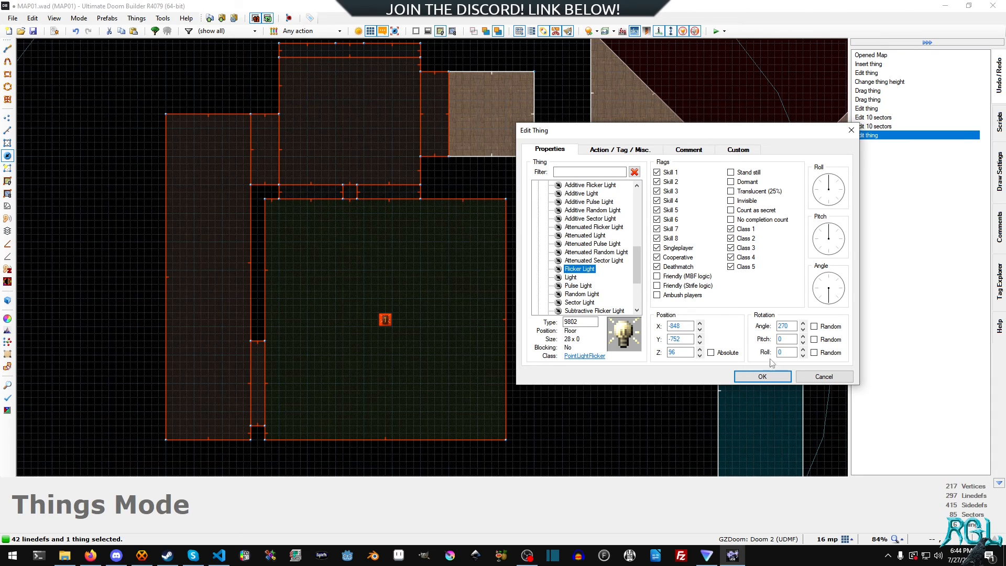
{"action": "left_click", "coordinate": [763, 376]}
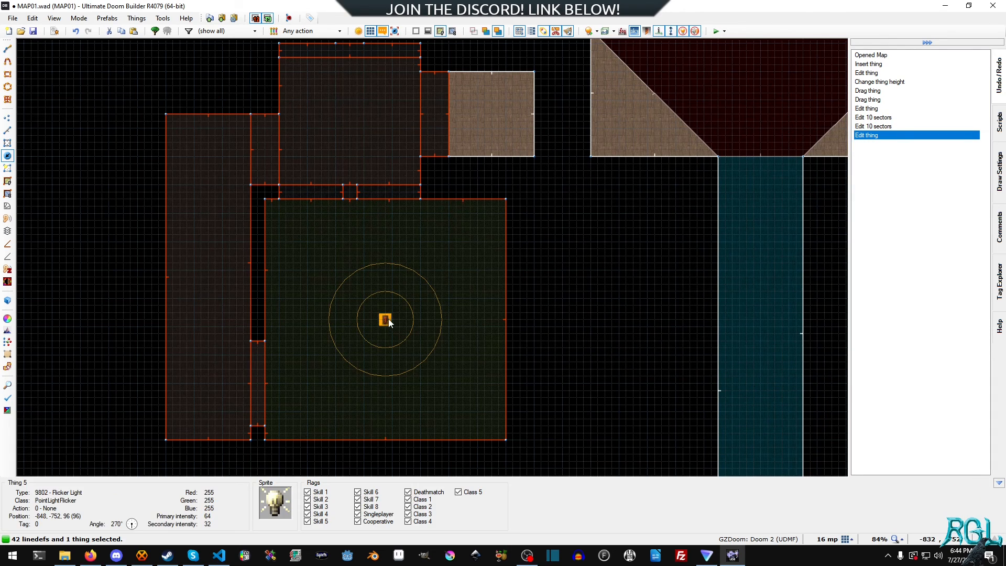
Give the flicker light a primary intensity of 128
{"action": "double_click", "coordinate": [382, 320]}
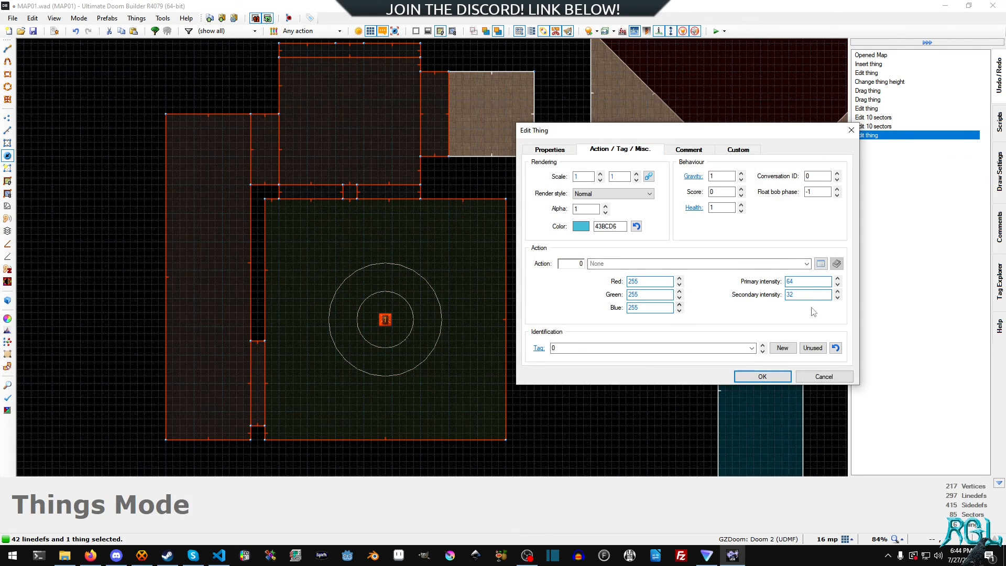
{"action": "left_click", "coordinate": [807, 280]}
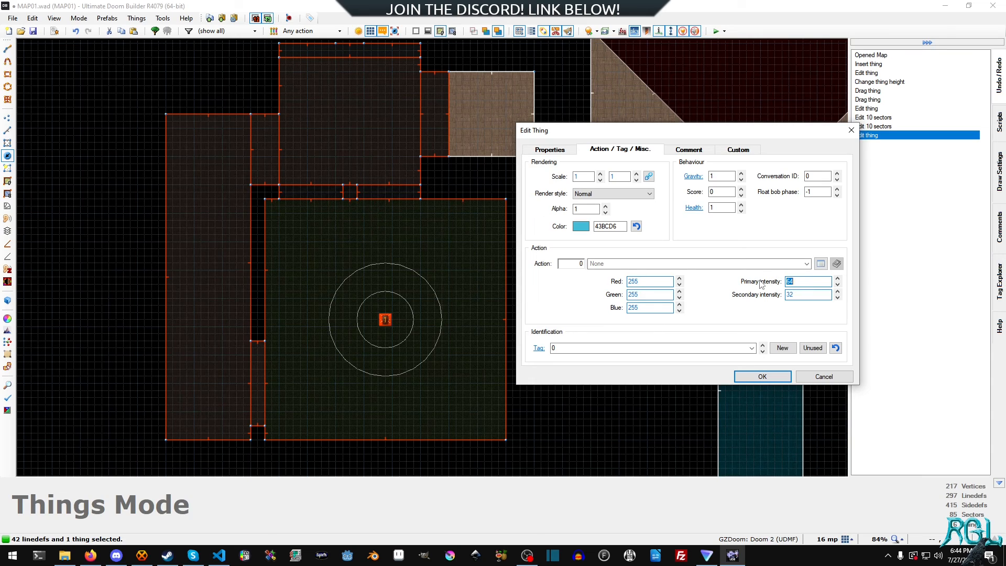
{"action": "type", "text": "128"}
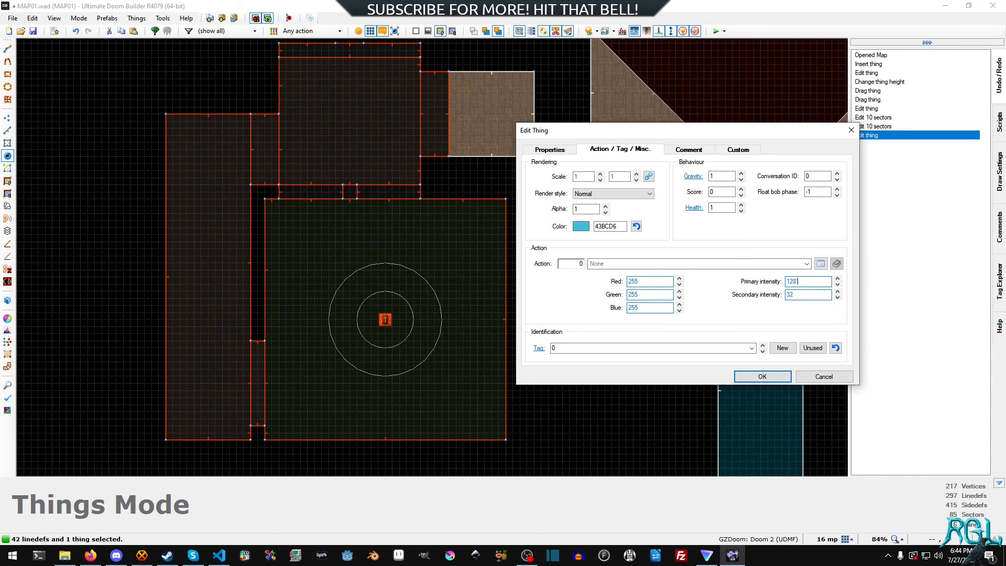
{"action": "left_click", "coordinate": [763, 376]}
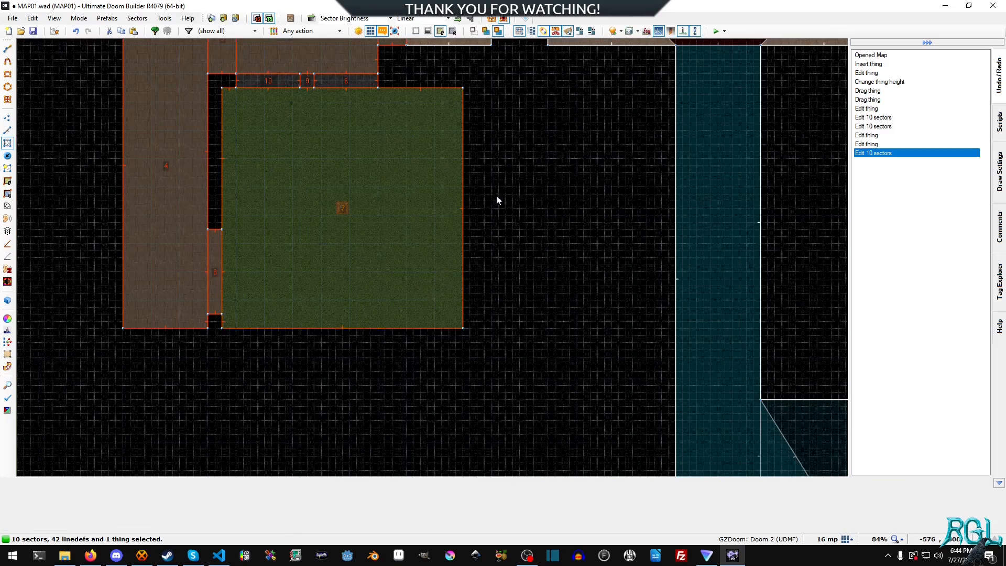
Return to Things mode after readjusting the ten sectors' brightness
{"action": "left_click", "coordinate": [714, 30]}
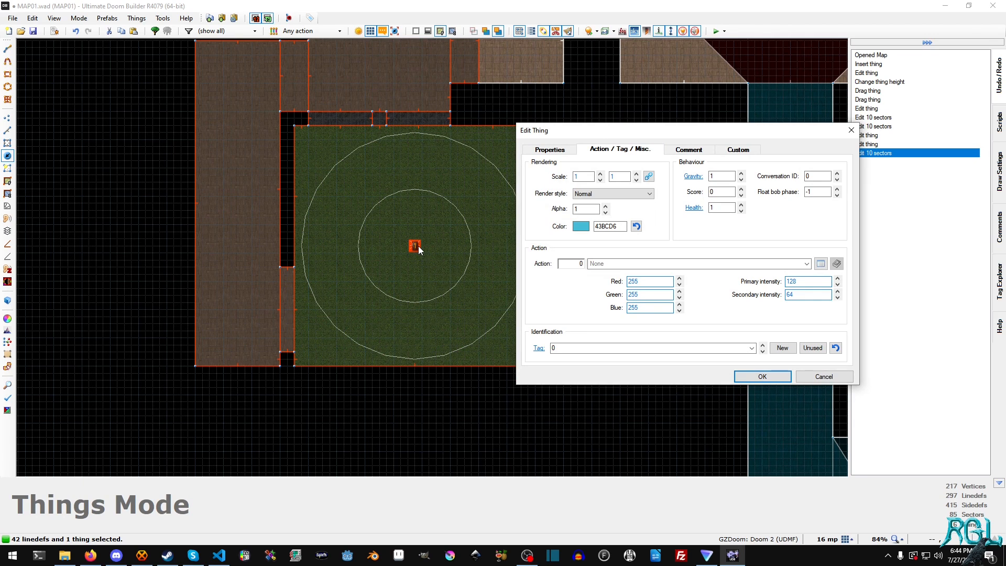
{"action": "mouse_move", "coordinate": [507, 272]}
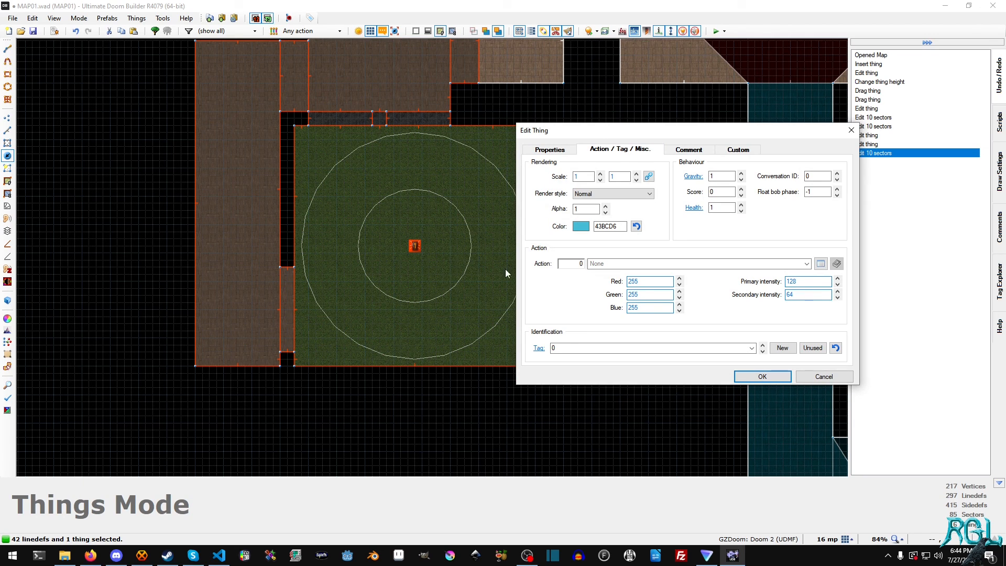
Commit the flicker light's secondary intensity of 64 alongside primary 128
{"action": "left_click", "coordinate": [763, 376]}
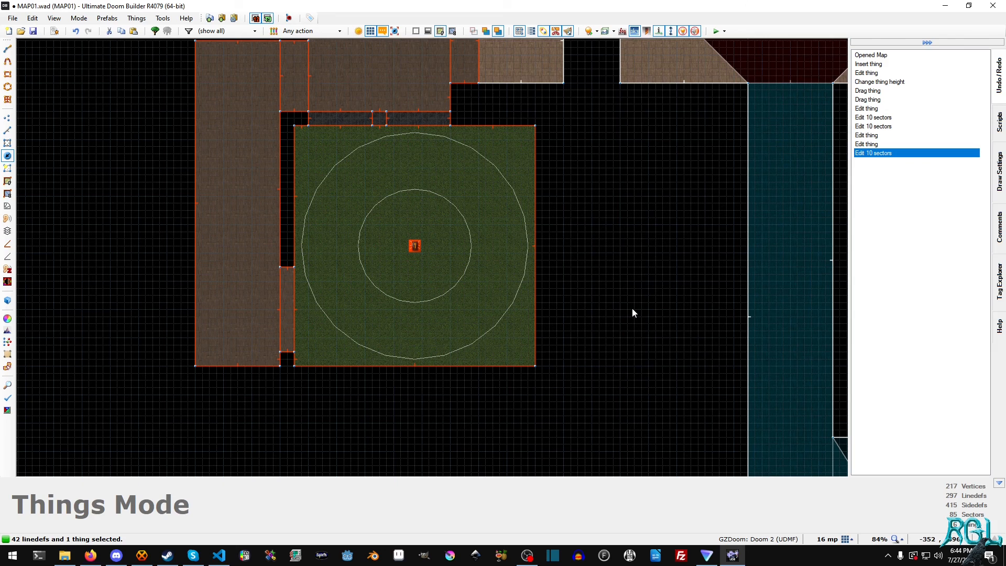